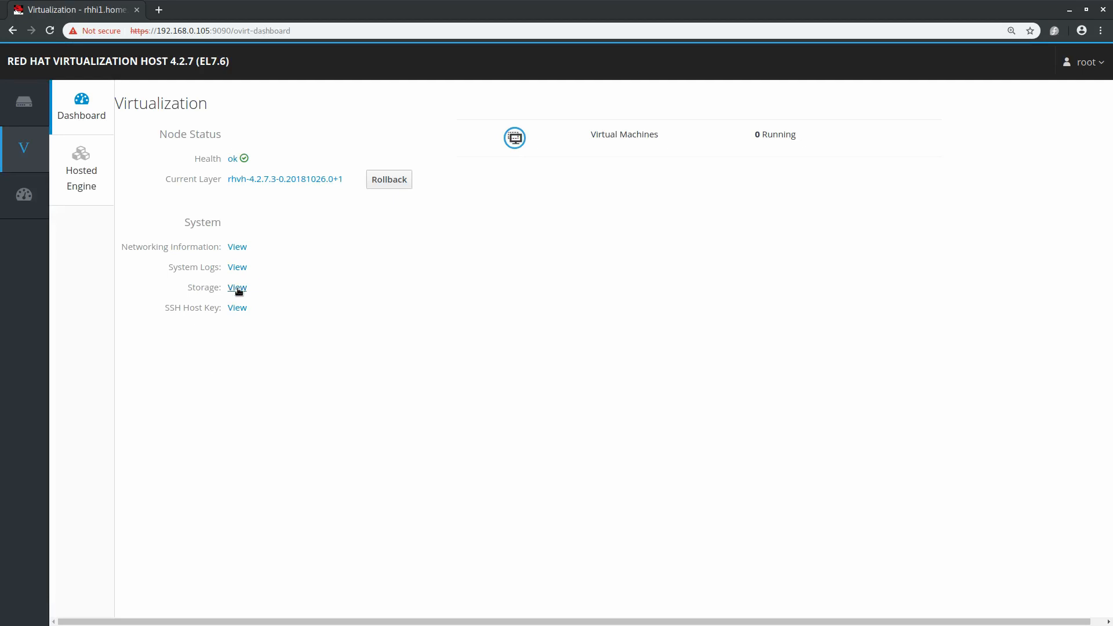
- In Storage, open the second 278 GiB drive /dev/sdb and expand its 1023 MiB vfat partition
left_click(237, 286)
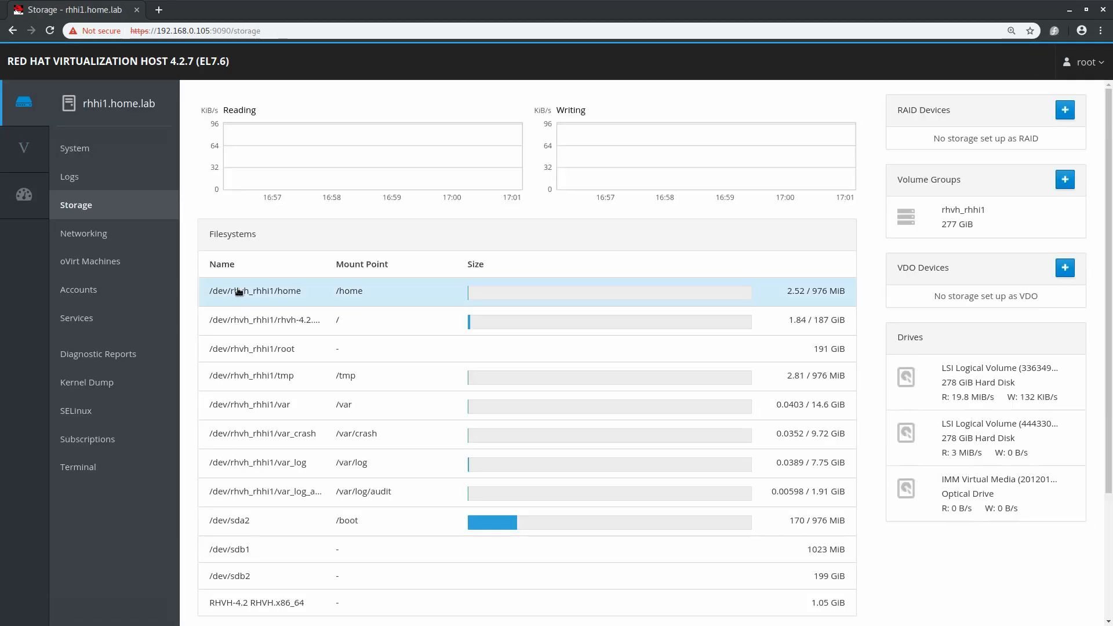
mouse_move(278, 374)
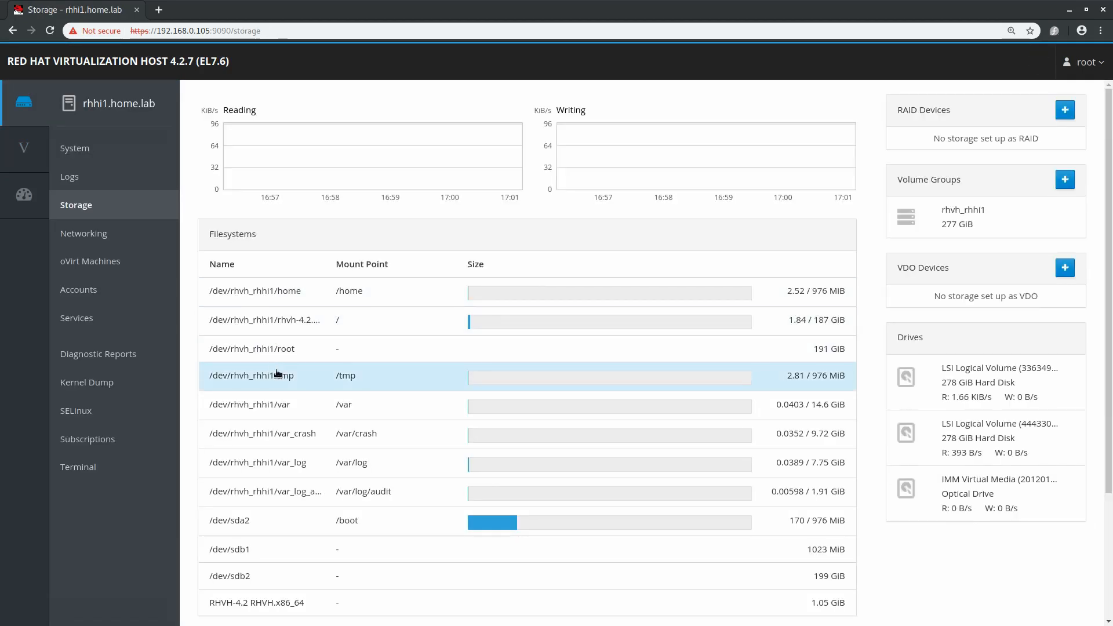
left_click(986, 438)
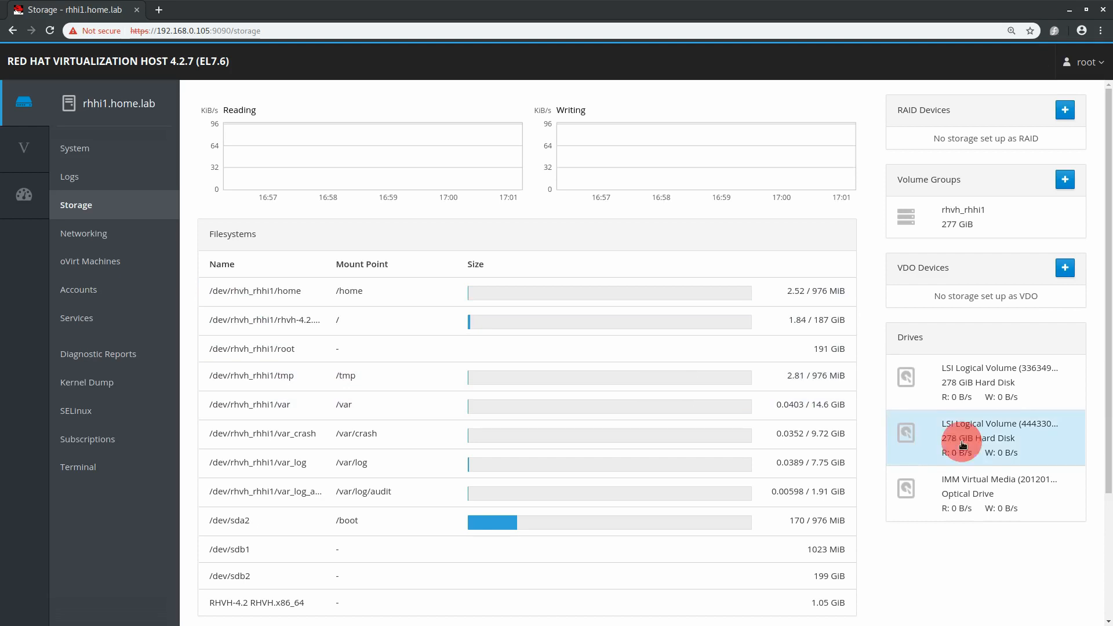
left_click(986, 439)
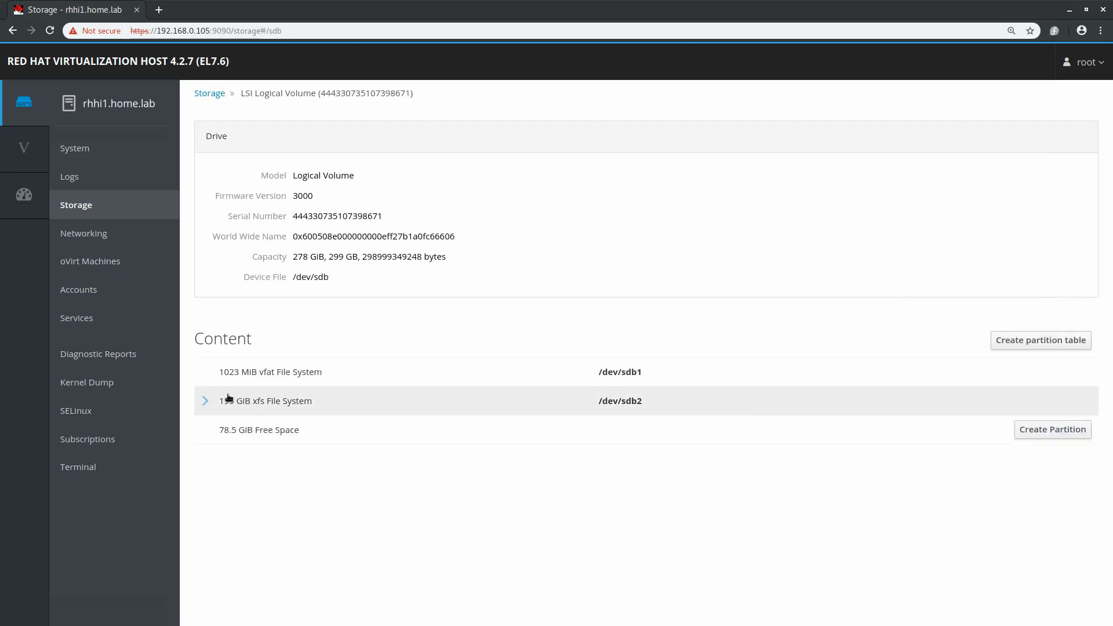
left_click(271, 371)
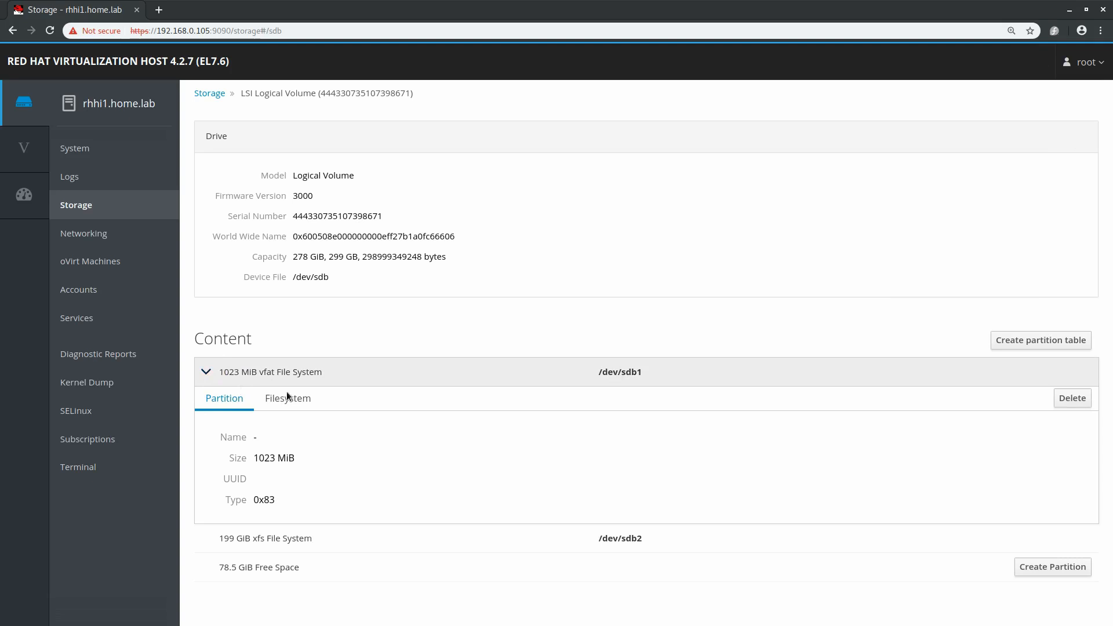
- Format the whole /dev/sdb disk with no partitioning, leaving it as unrecognized data
left_click(1071, 398)
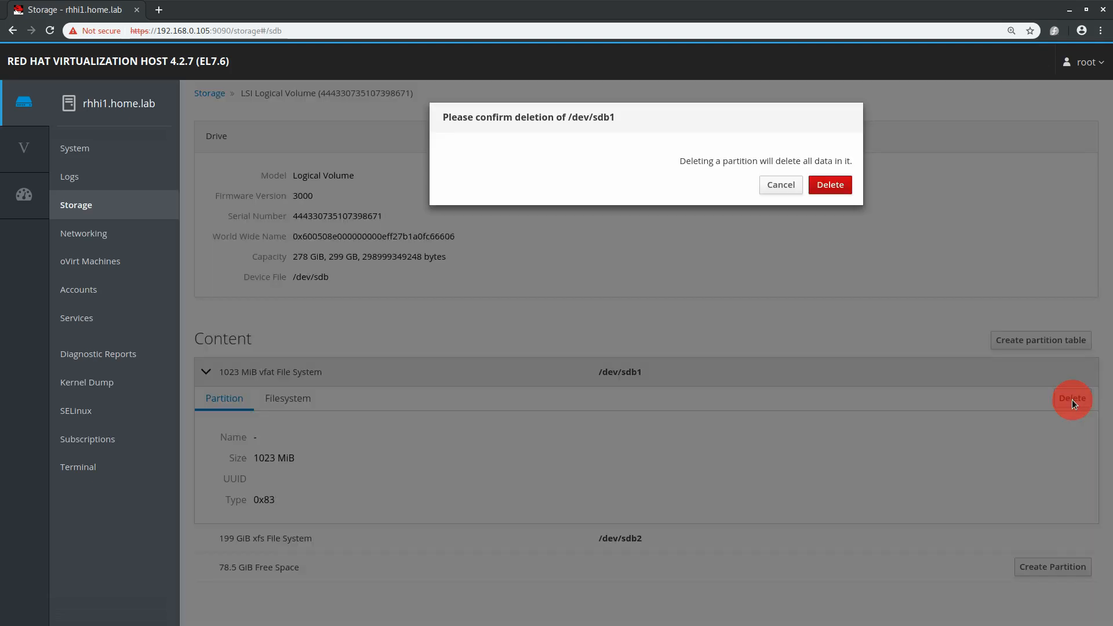
left_click(781, 184)
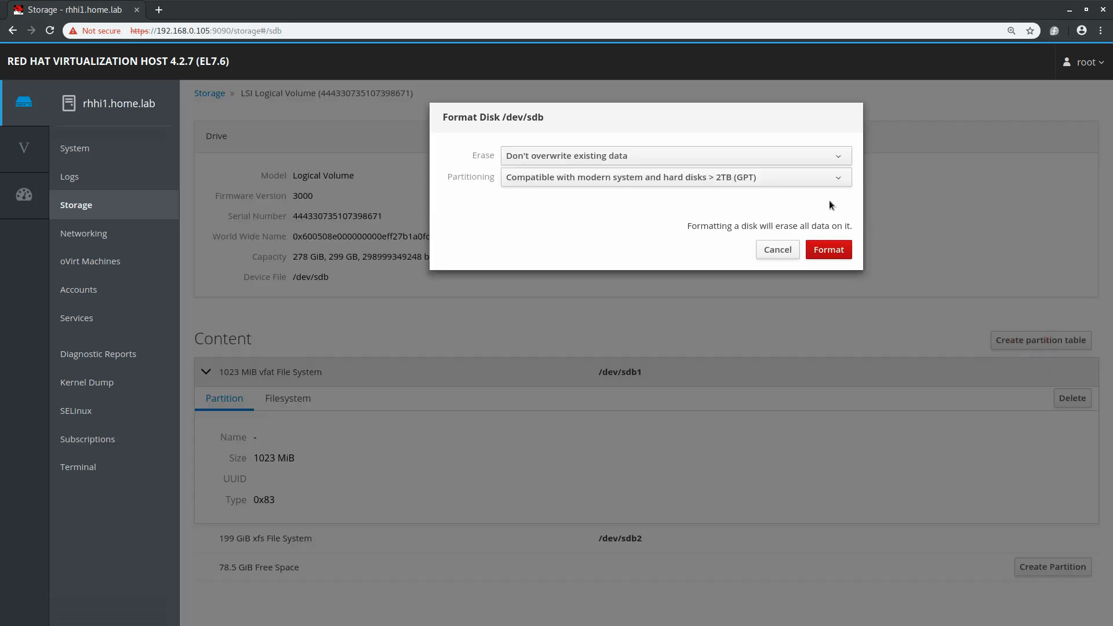
left_click(675, 177)
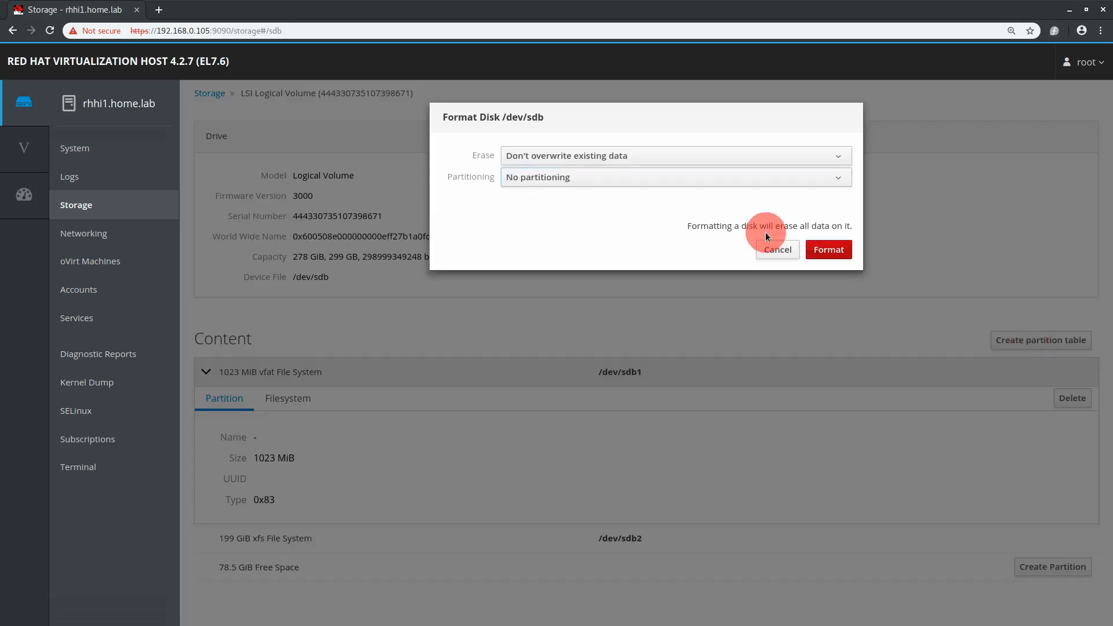
left_click(828, 249)
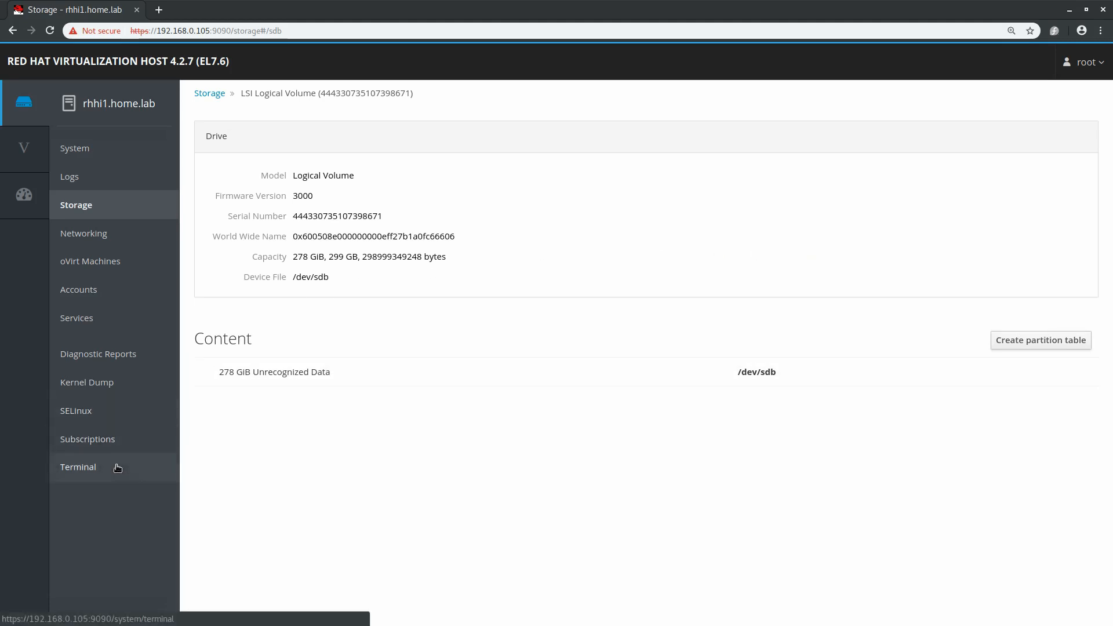
- In the terminal, generate root's SSH key with defaults and ssh-copy-id it to the hosts, answering yes
left_click(78, 466)
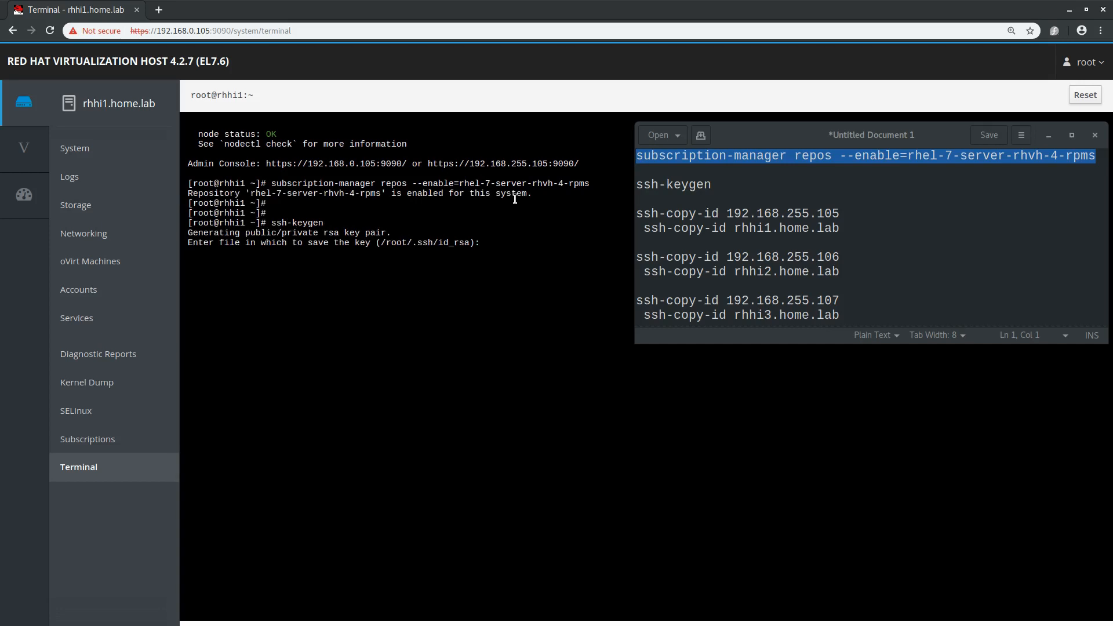
key("Return")
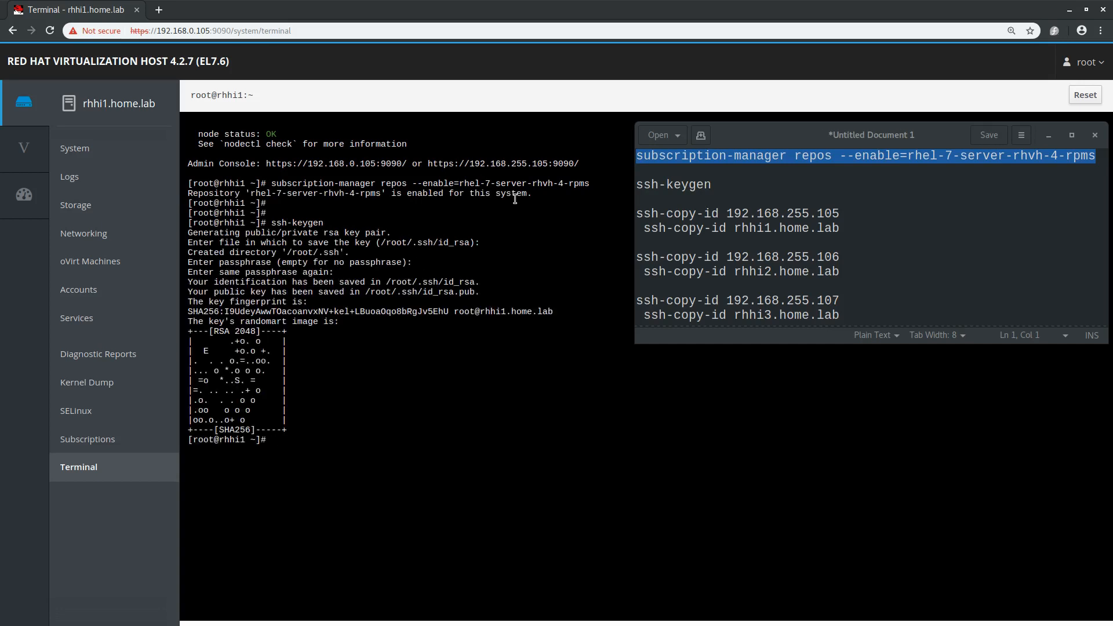
type("ssh-copy-id 192.1")
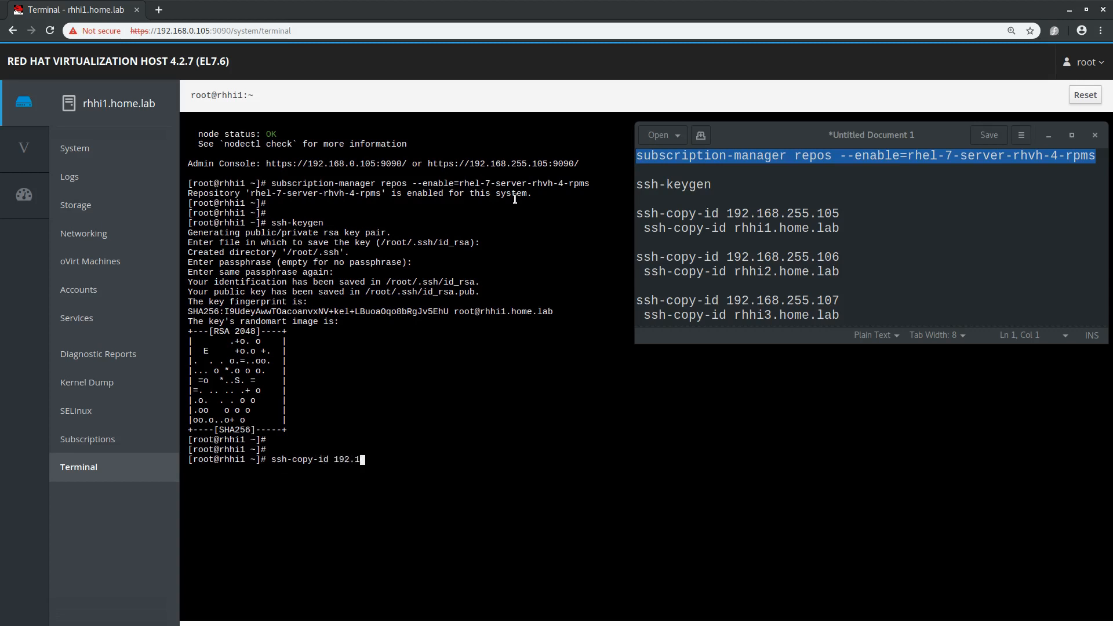
type("68.255.105")
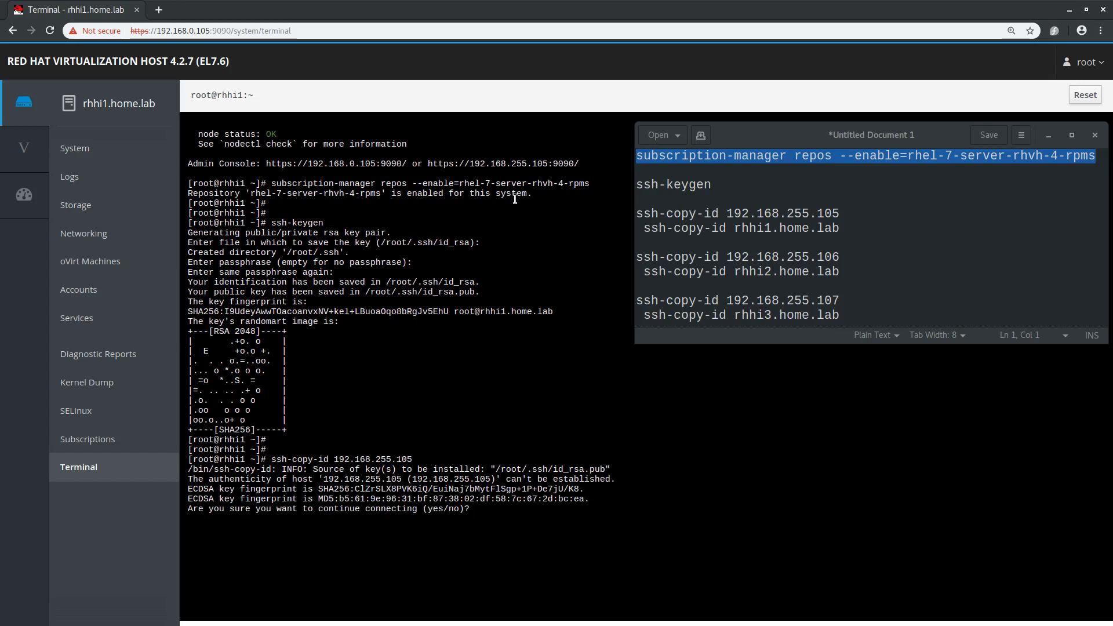
type("yes")
type("ssh-copy-id rhhi1.h")
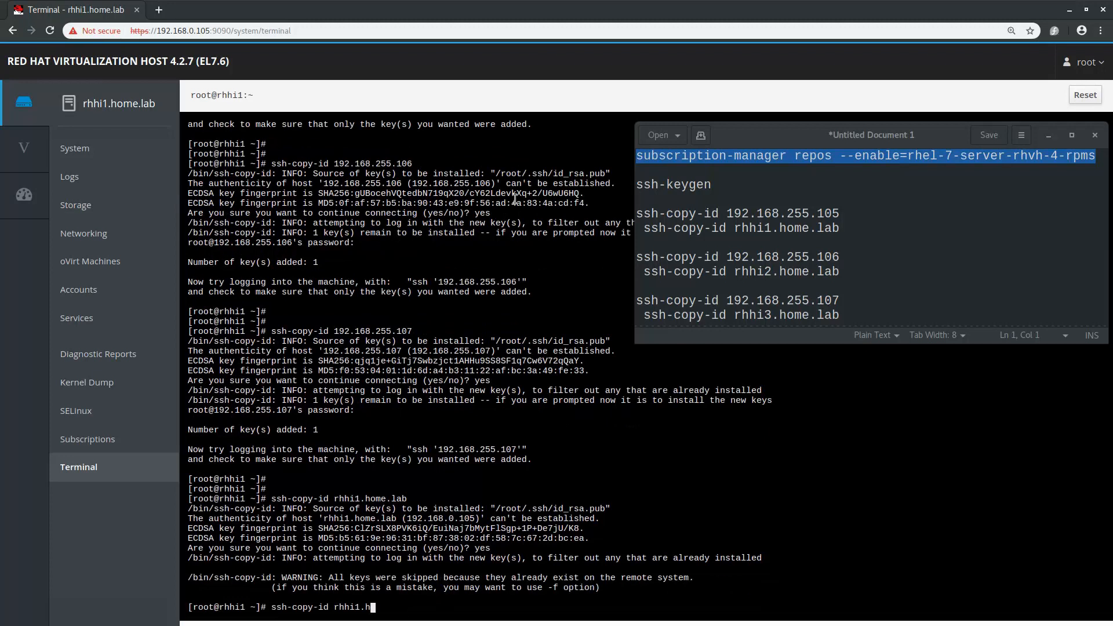
key("Return")
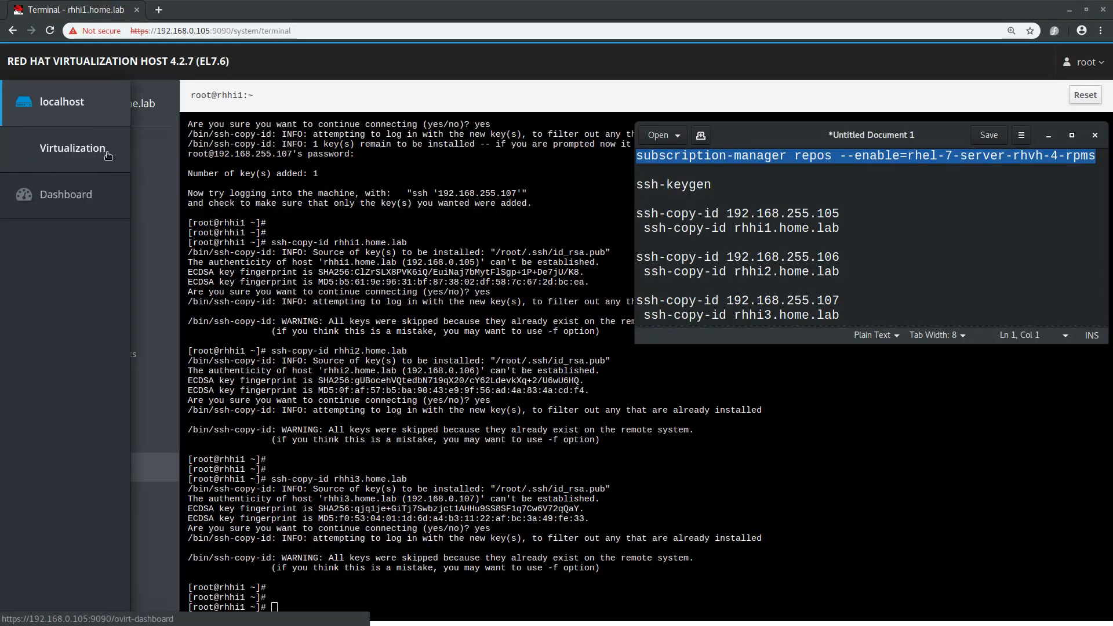
- From Hosted Engine, start the hyperconverged setup and launch the Gluster deployment wizard
left_click(72, 147)
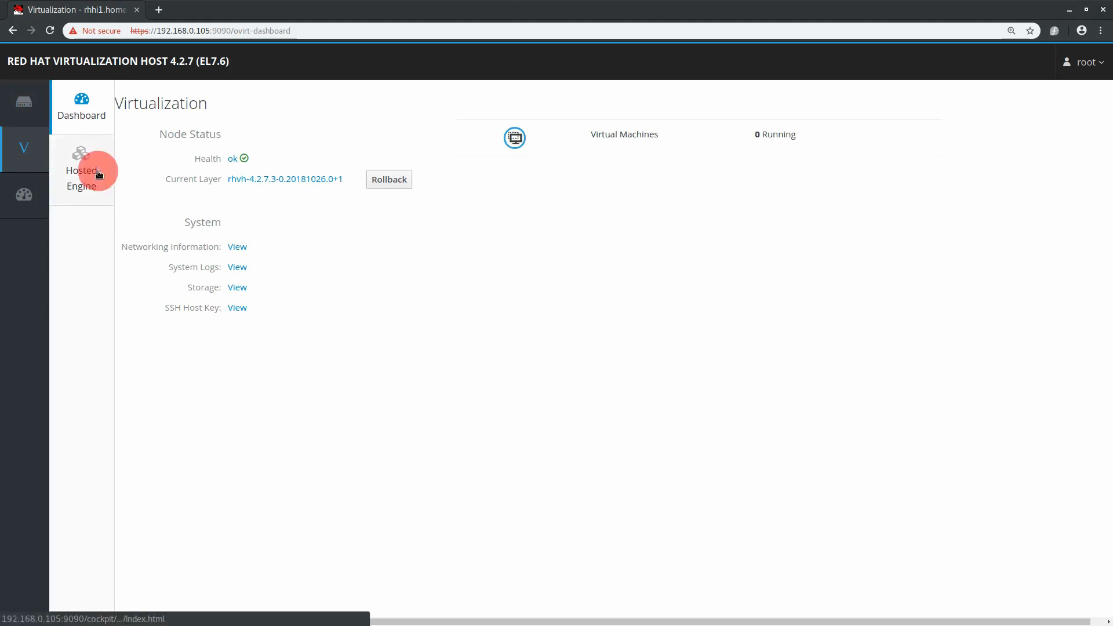
left_click(82, 169)
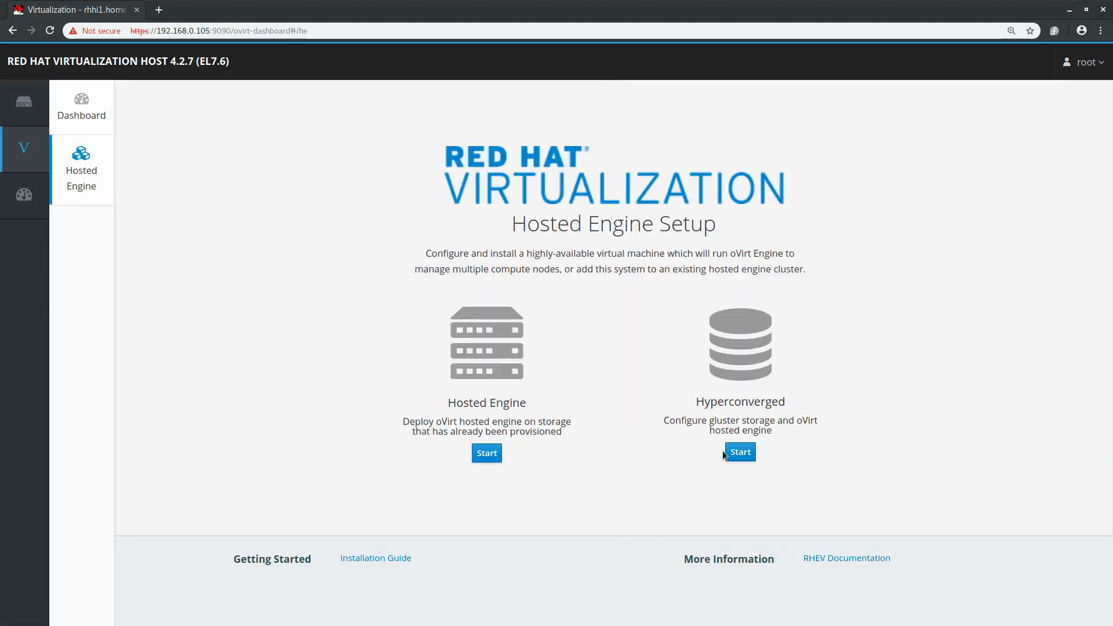
left_click(739, 452)
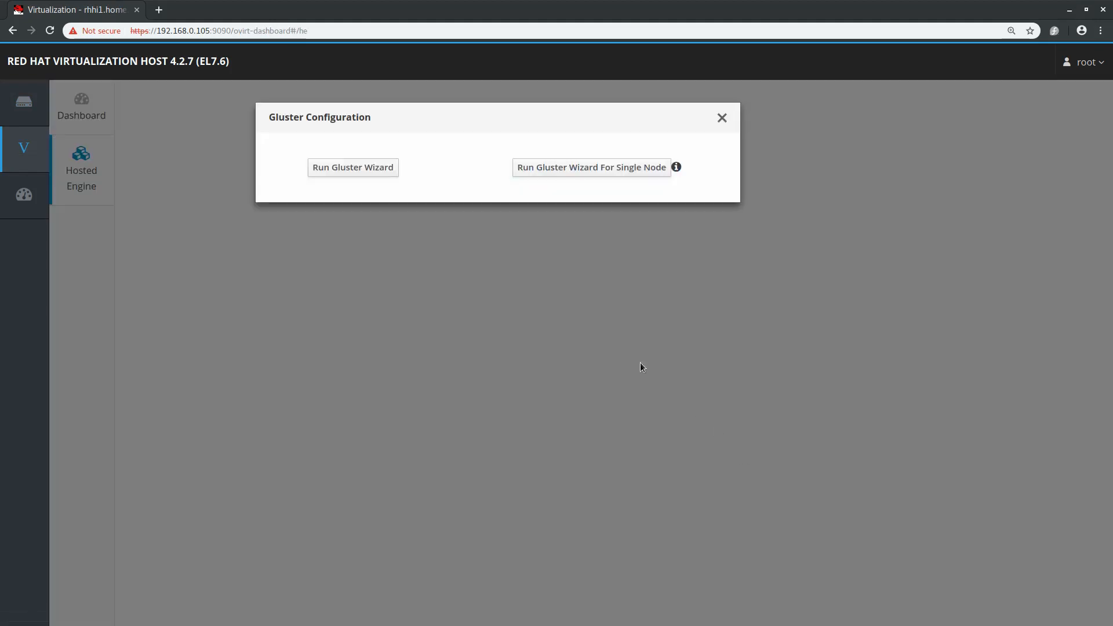
left_click(352, 167)
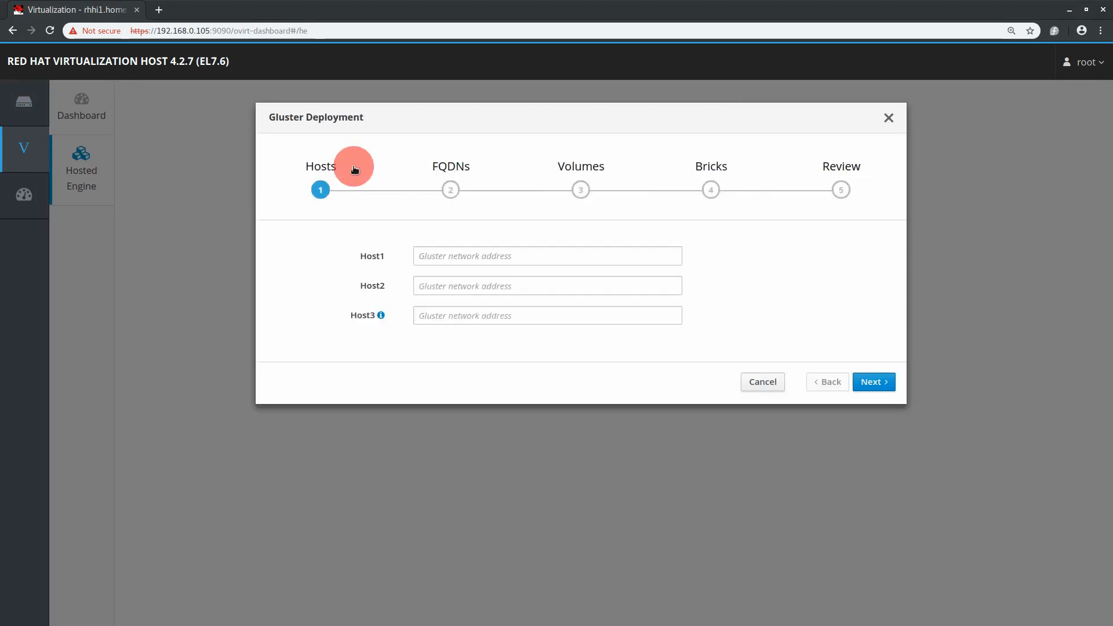
- Enter host addresses 192.168.255.105, 192.168.255.106 and 192.168.255.107
type("192.168.")
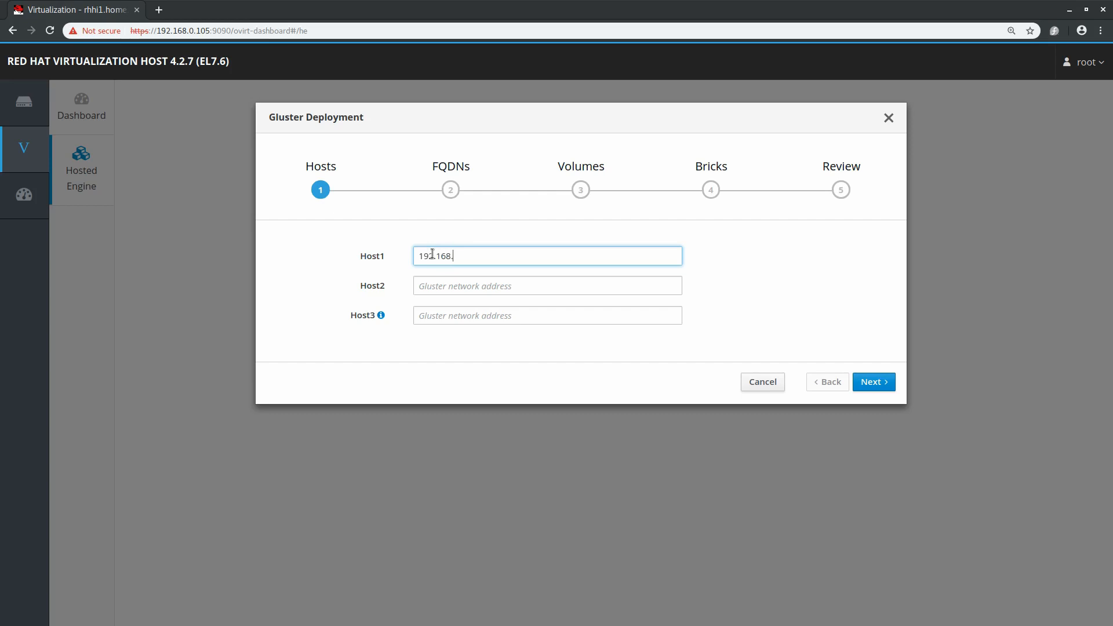
type("255.105")
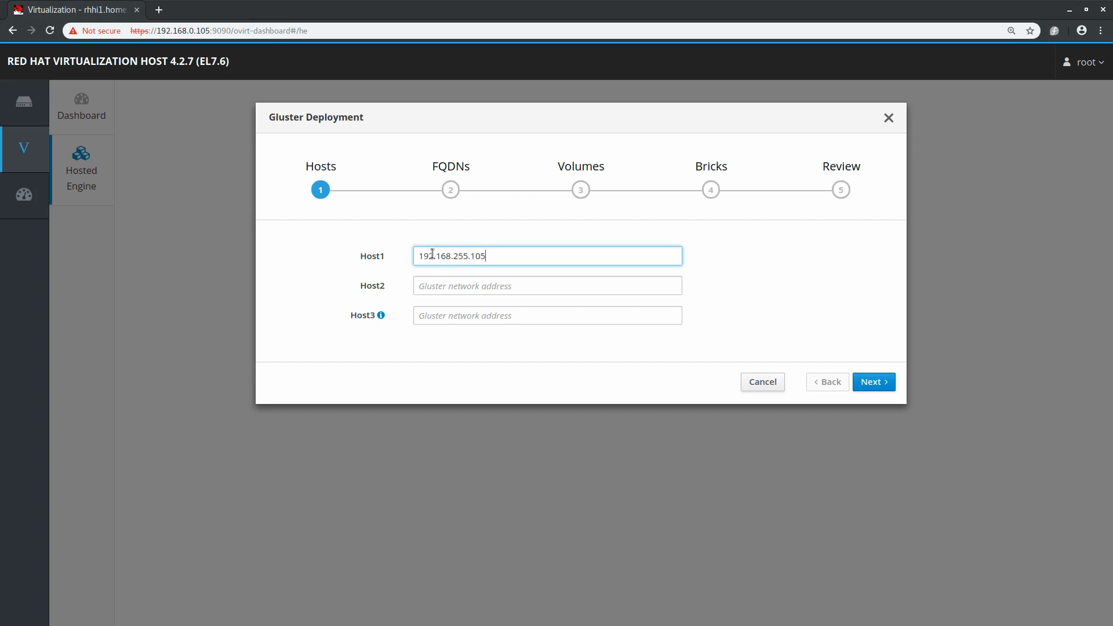
type("192.168.255.10")
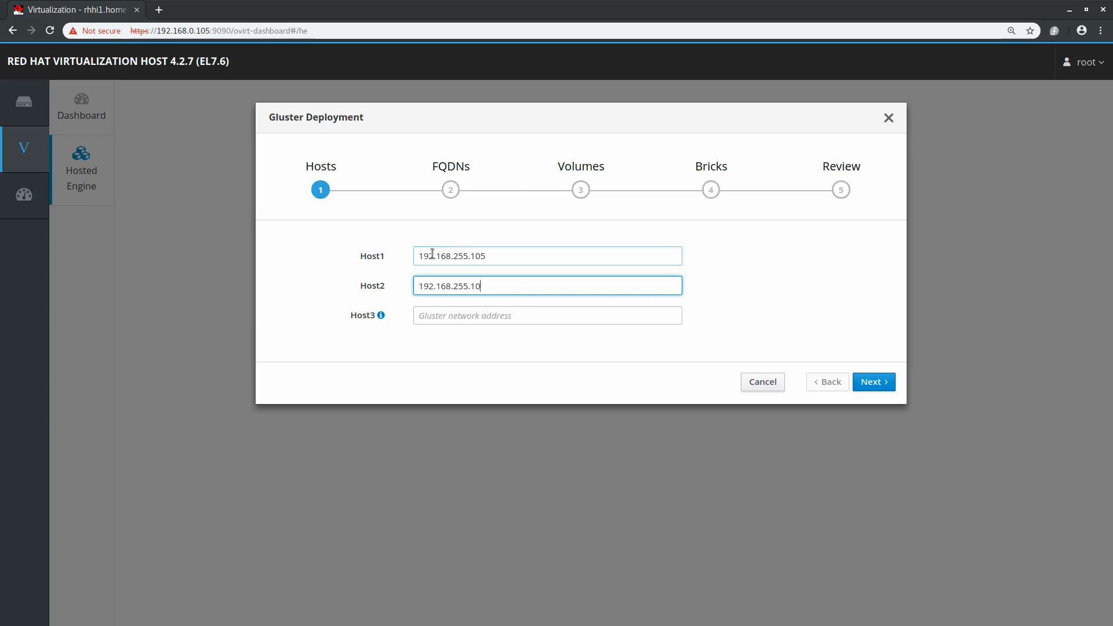
type("192.168.255.10")
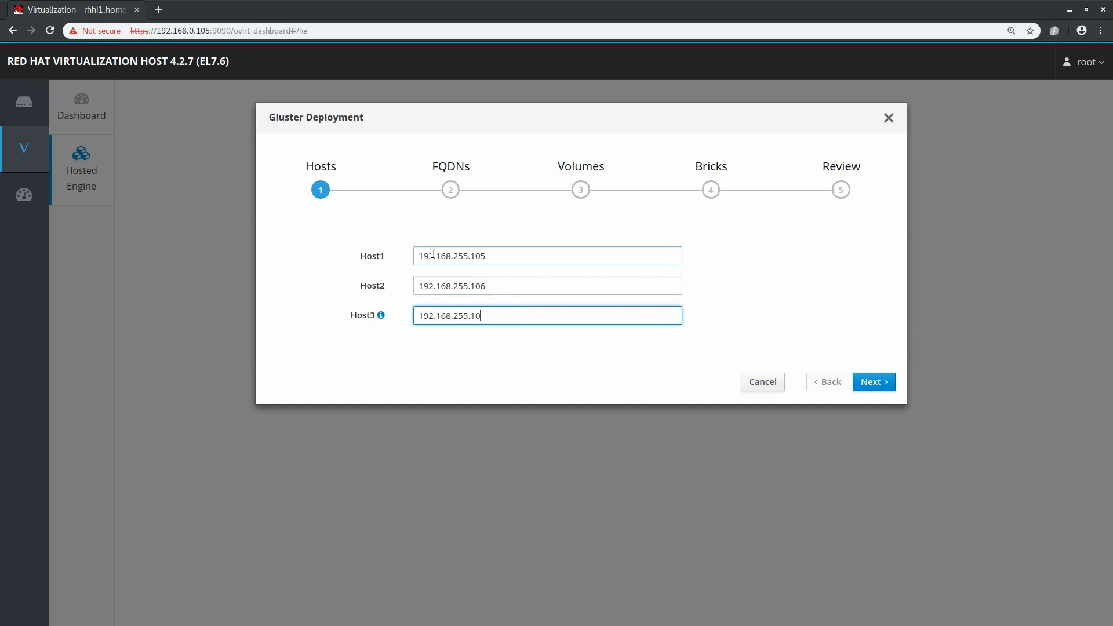
type("7")
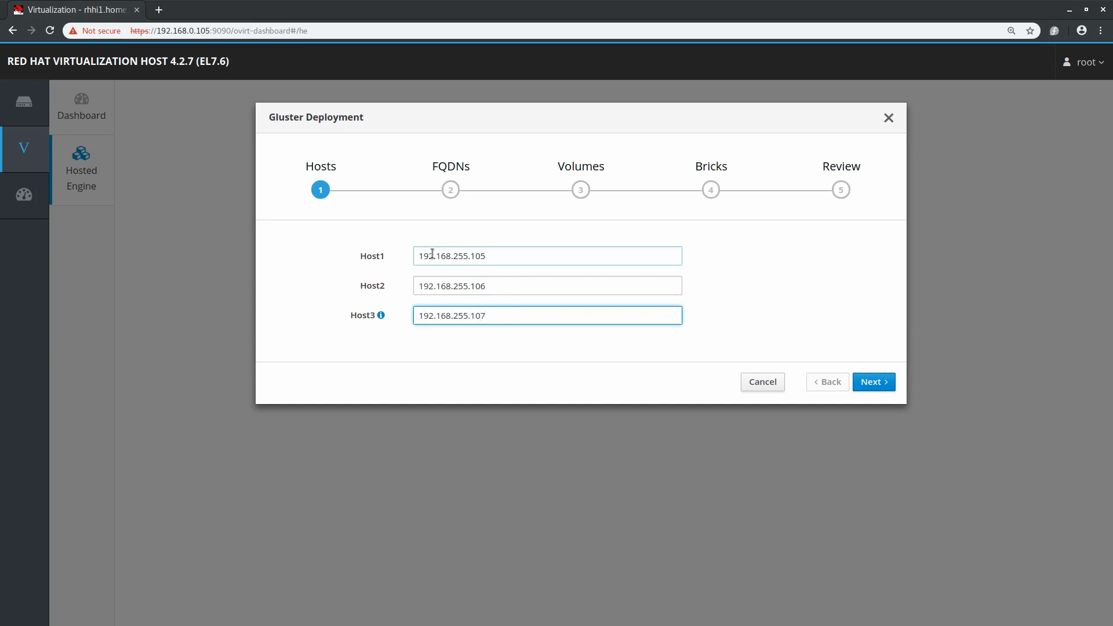
- Enter FQDNs rhhi2.home.lab and rhhi3.home.lab for Host2 and Host3 and continue to Volumes
left_click(873, 382)
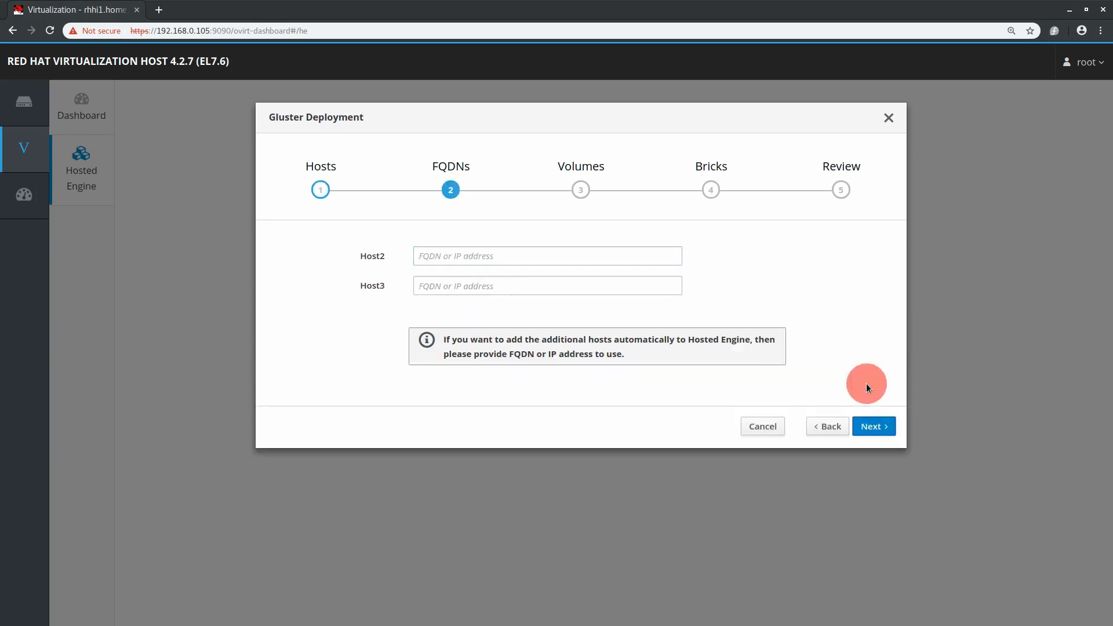
left_click(546, 256)
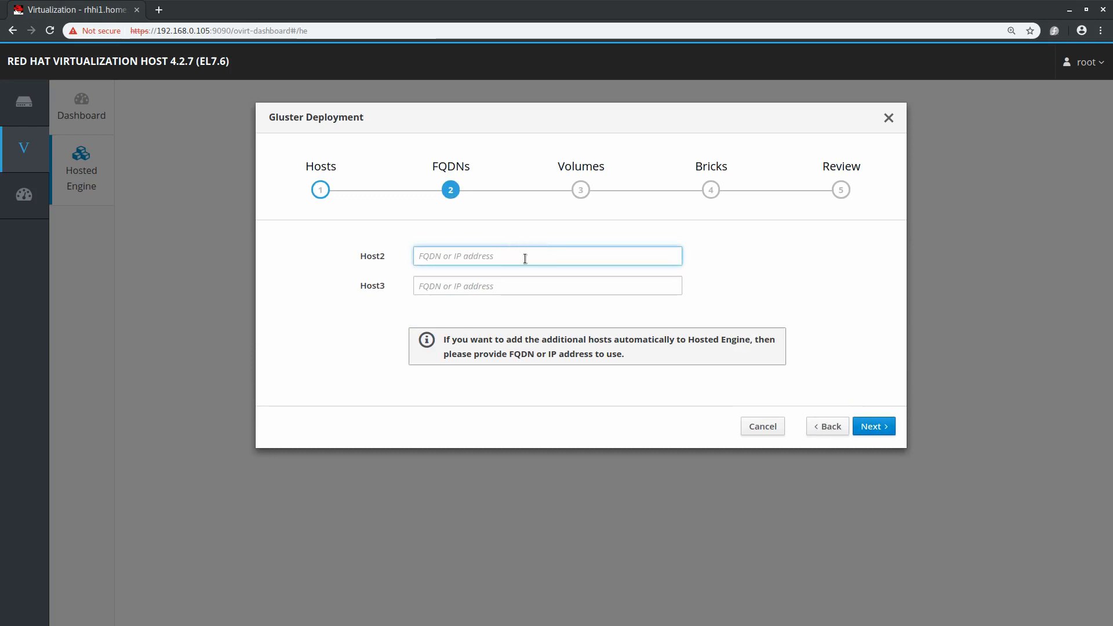
type("rhhi2")
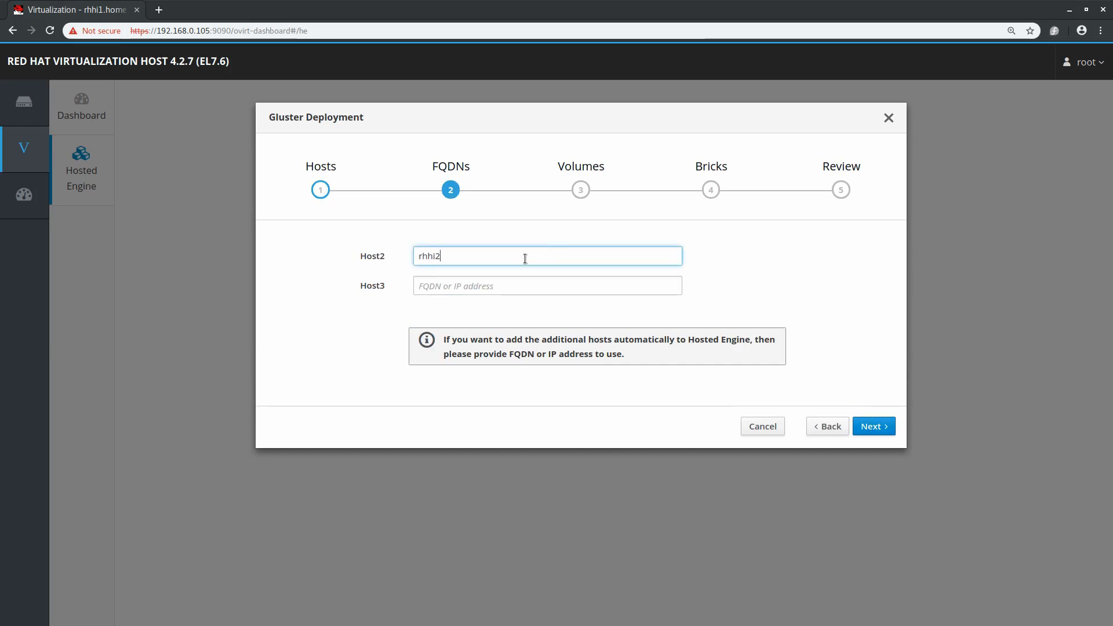
type(".home.lab")
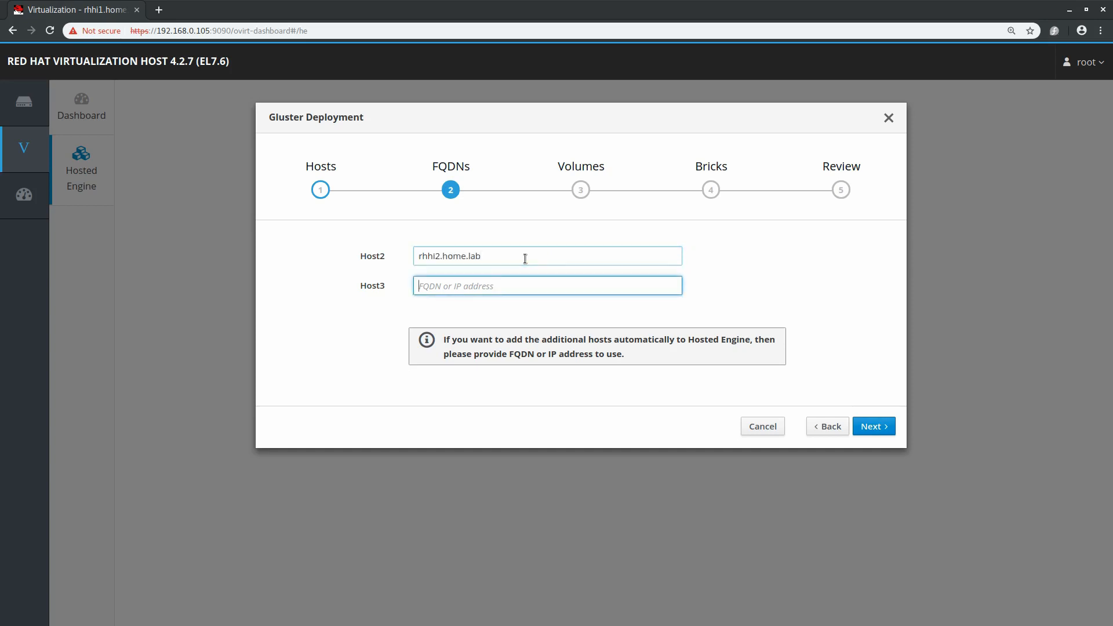
type("rhhi3.home.lab")
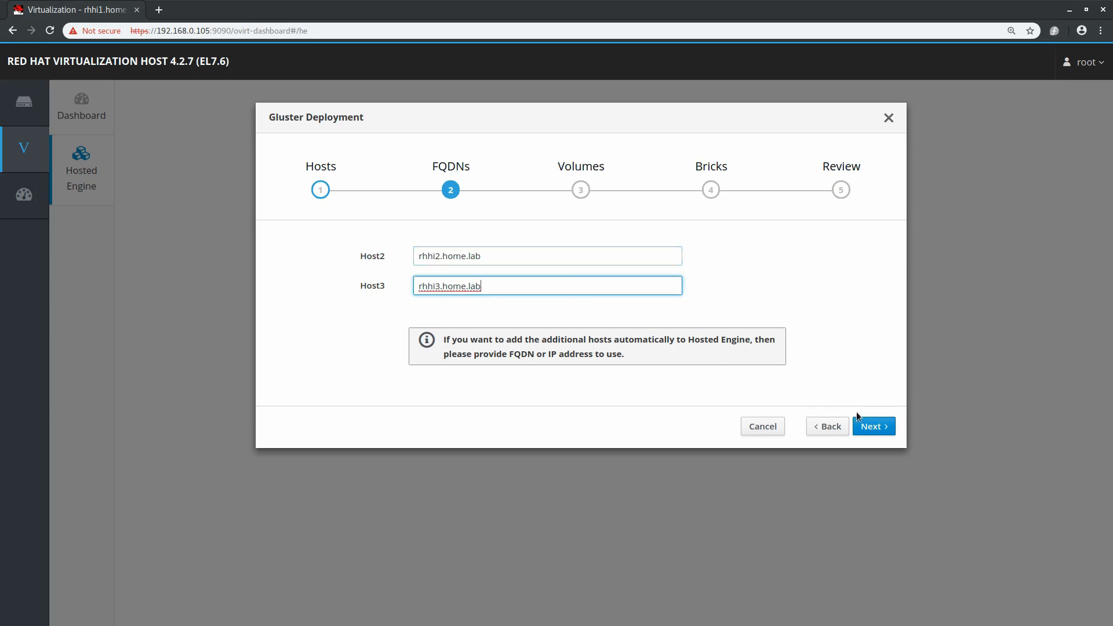
left_click(873, 425)
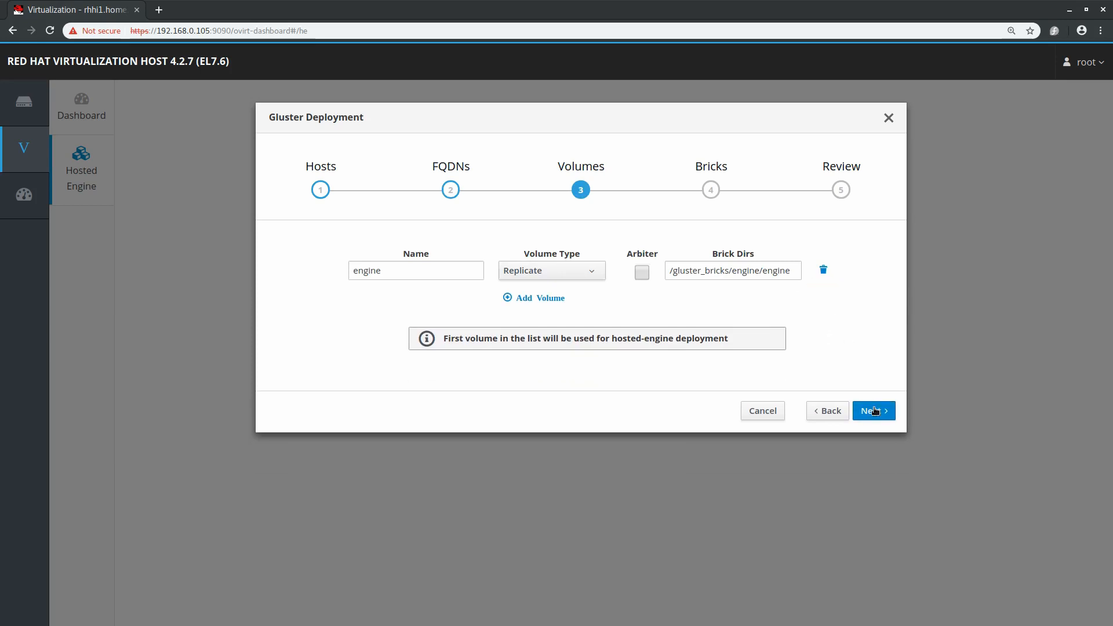
- Set the bricks' RAID type to JBOD, review the gdeploy configuration and start the deployment
left_click(874, 410)
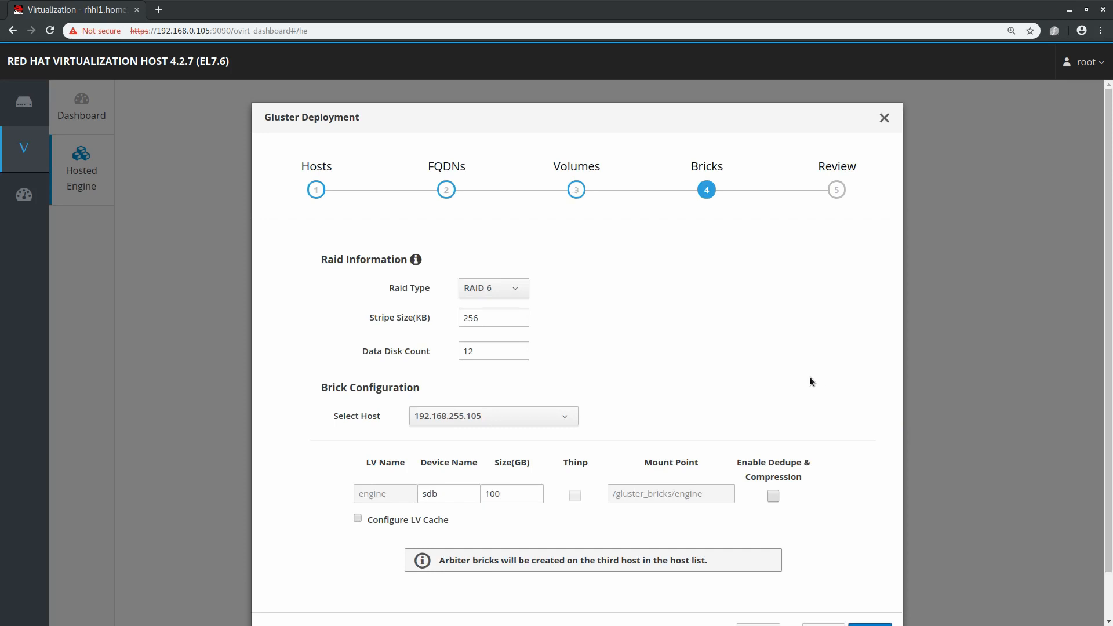
scroll("down", 3)
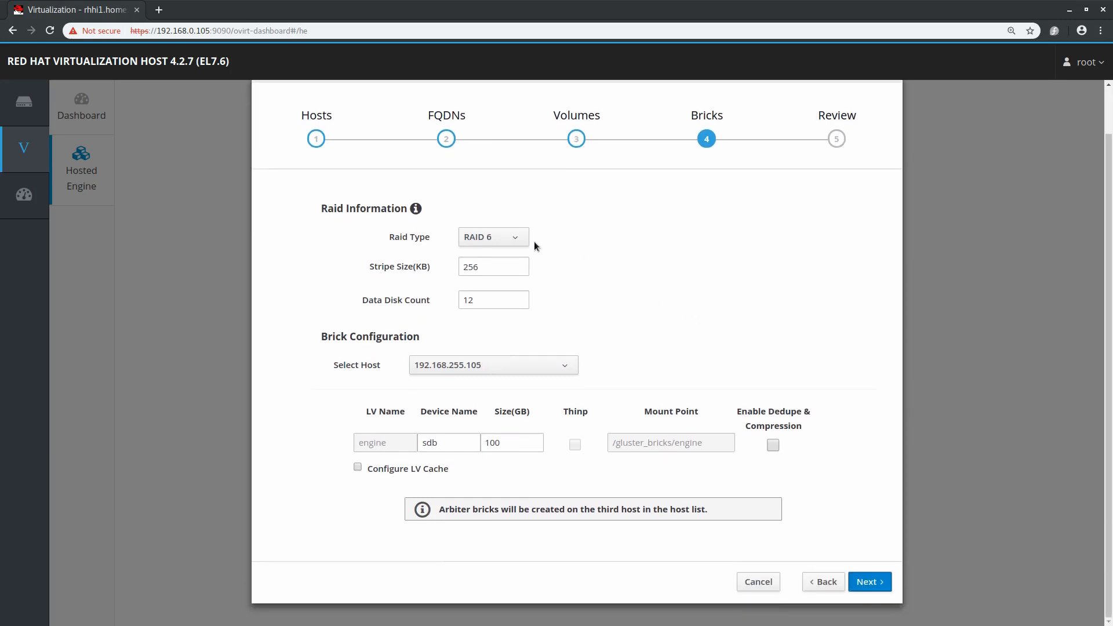
left_click(492, 237)
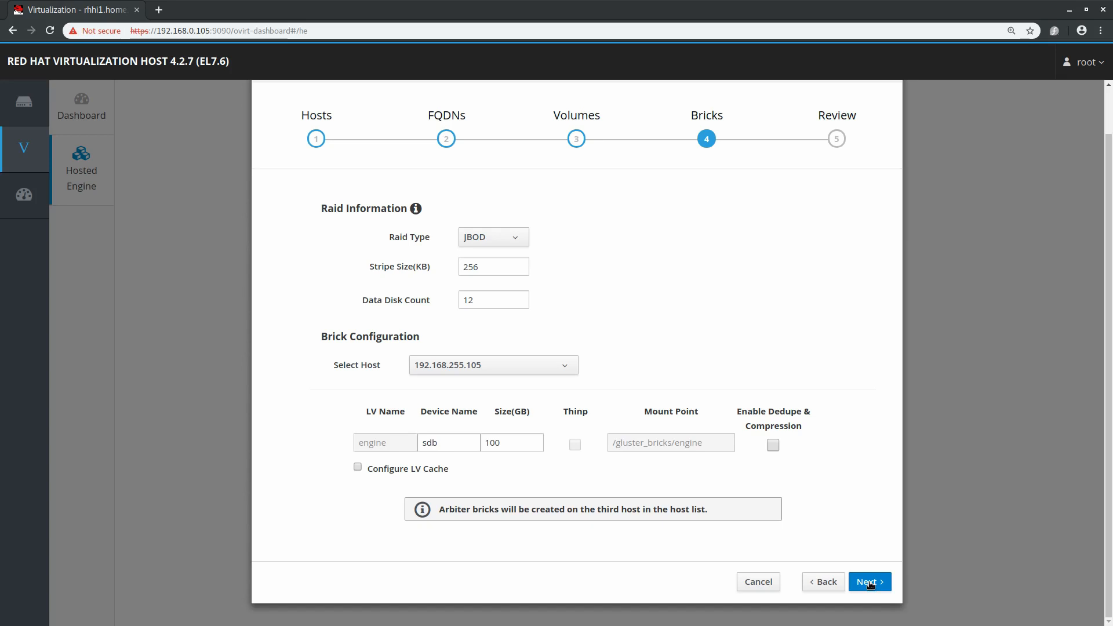
left_click(869, 581)
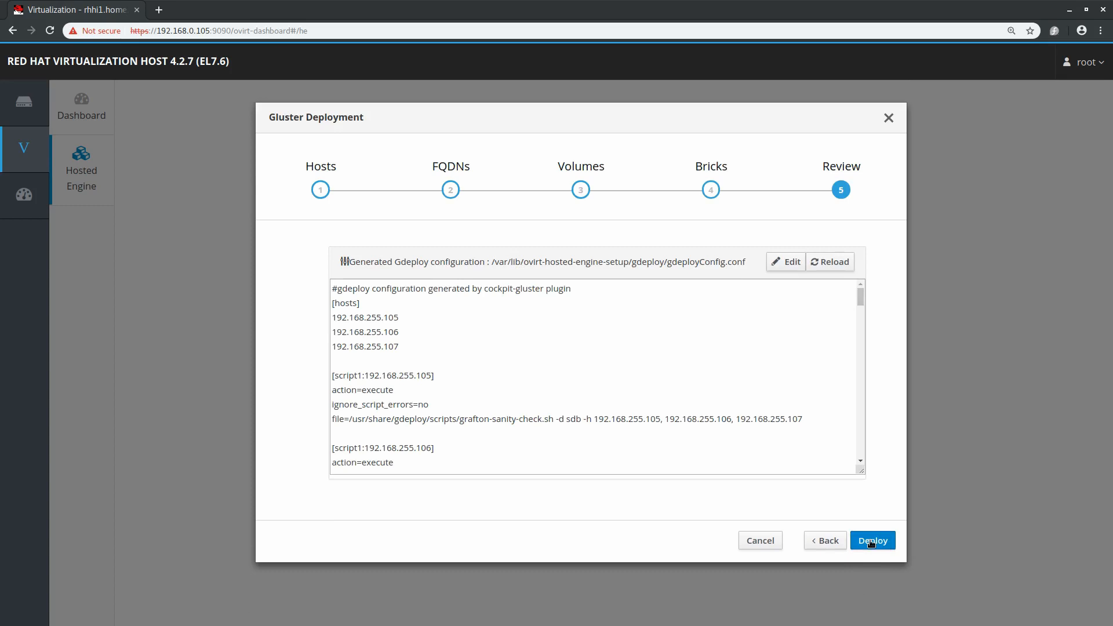
left_click(872, 540)
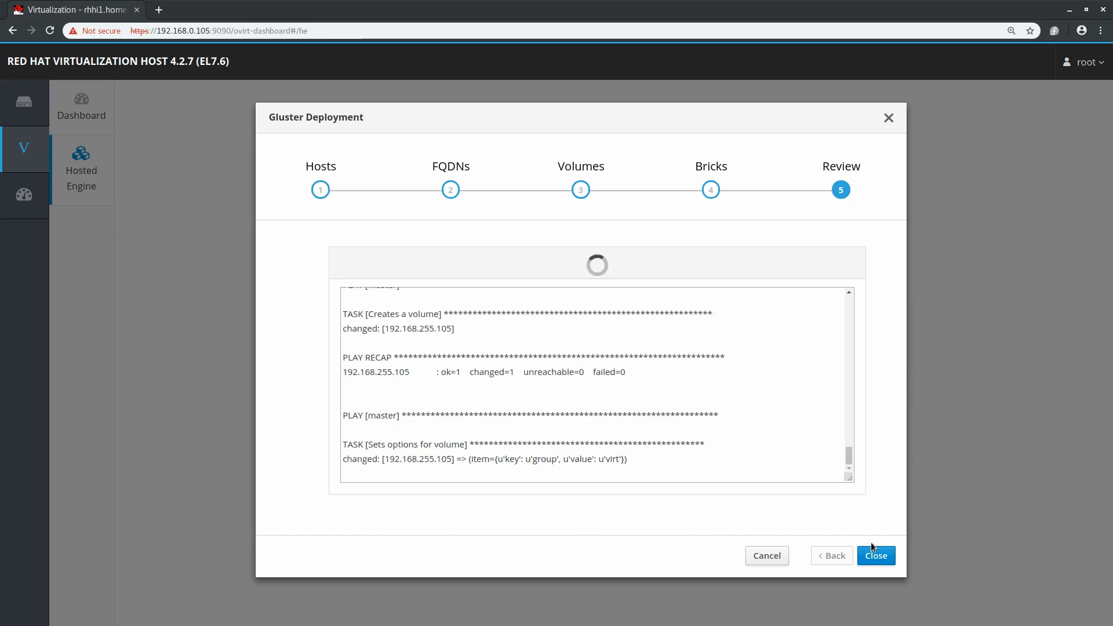
- Continue from the finished Gluster deployment to the Hosted Engine deployment wizard
left_click(875, 556)
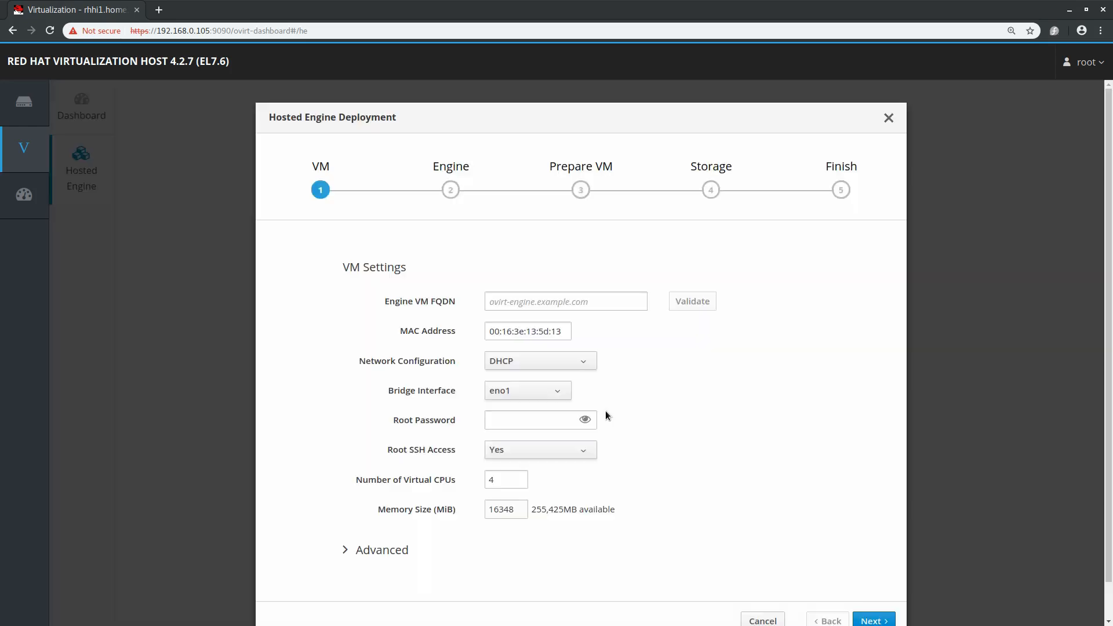
- Set the engine VM FQDN to rhvm.home.lab and validate it
left_click(564, 301)
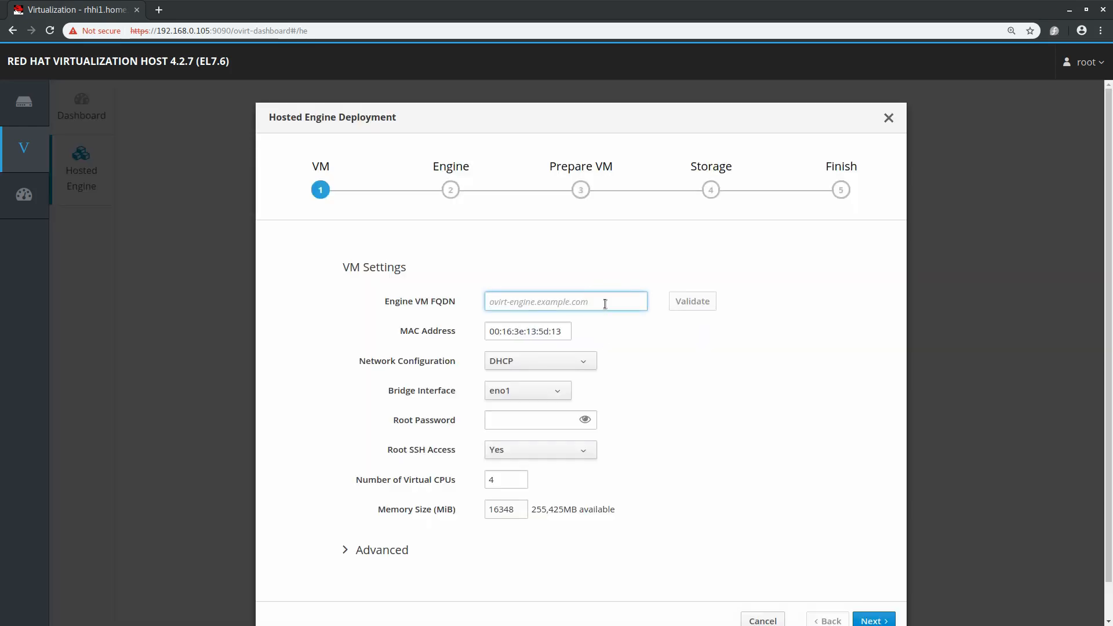
type("rhvm.home.lab")
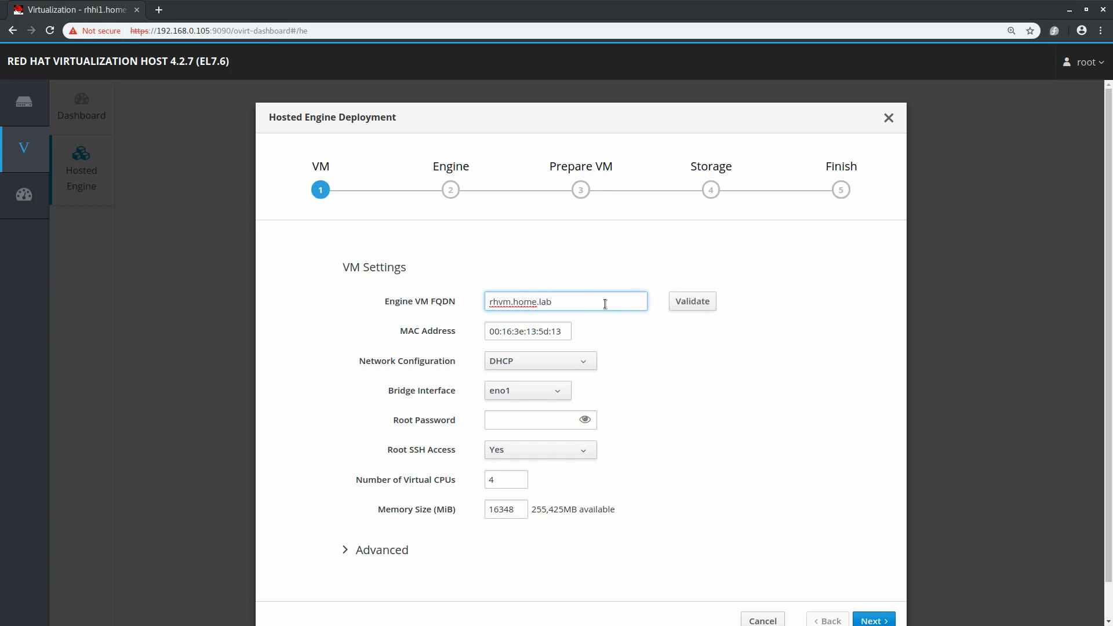
left_click(691, 302)
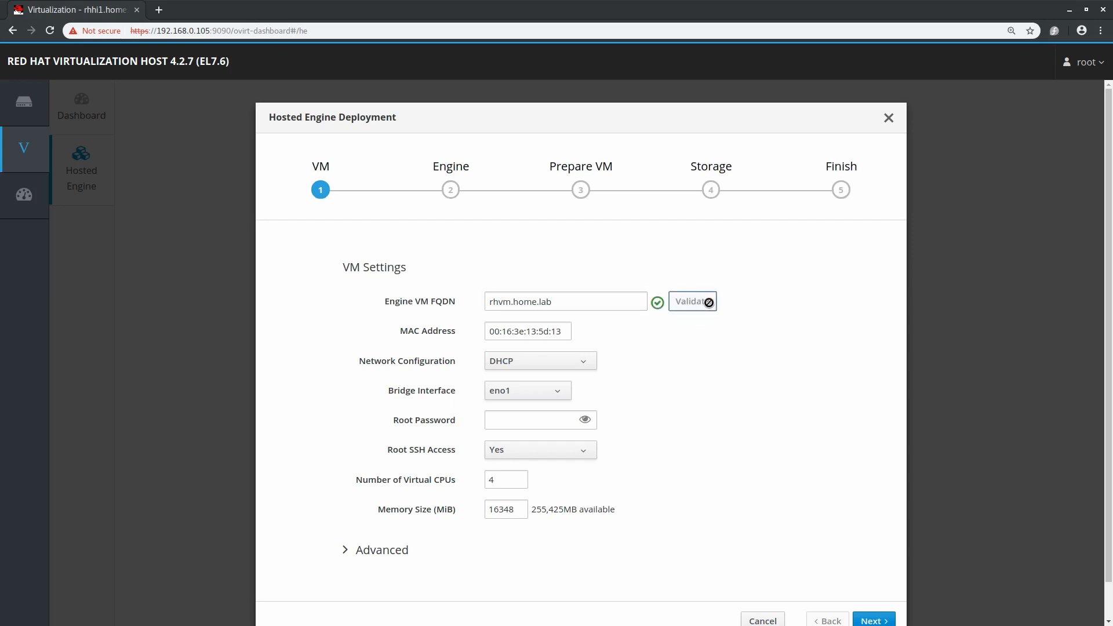
- Use static networking with IP 192.168.0.110 and DNS 192.168.0.99, then continue to the Engine step
left_click(539, 361)
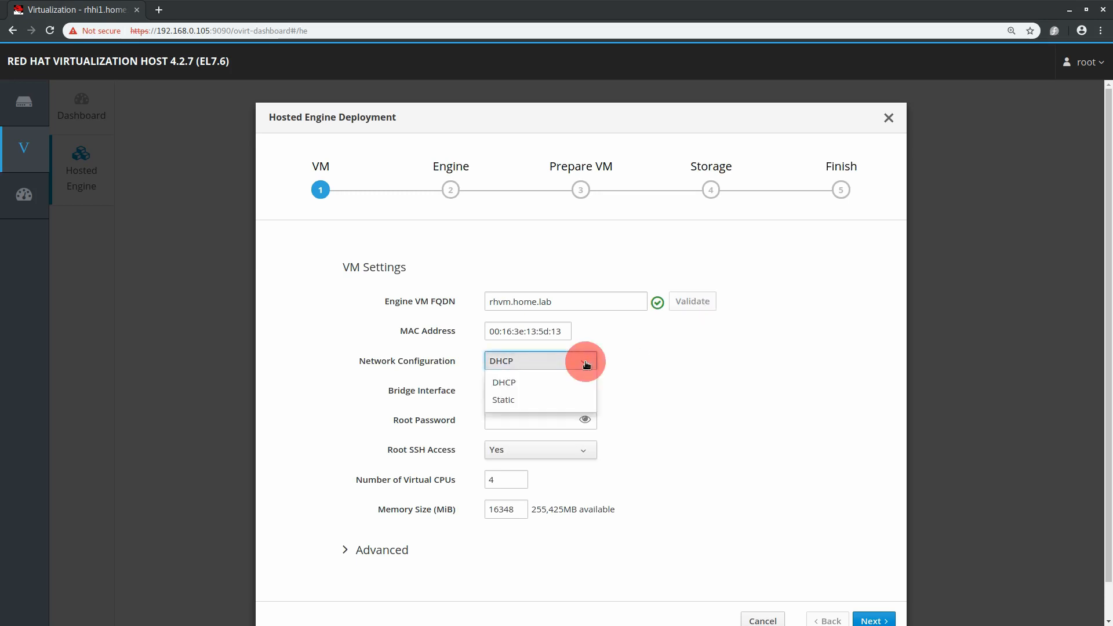
left_click(503, 400)
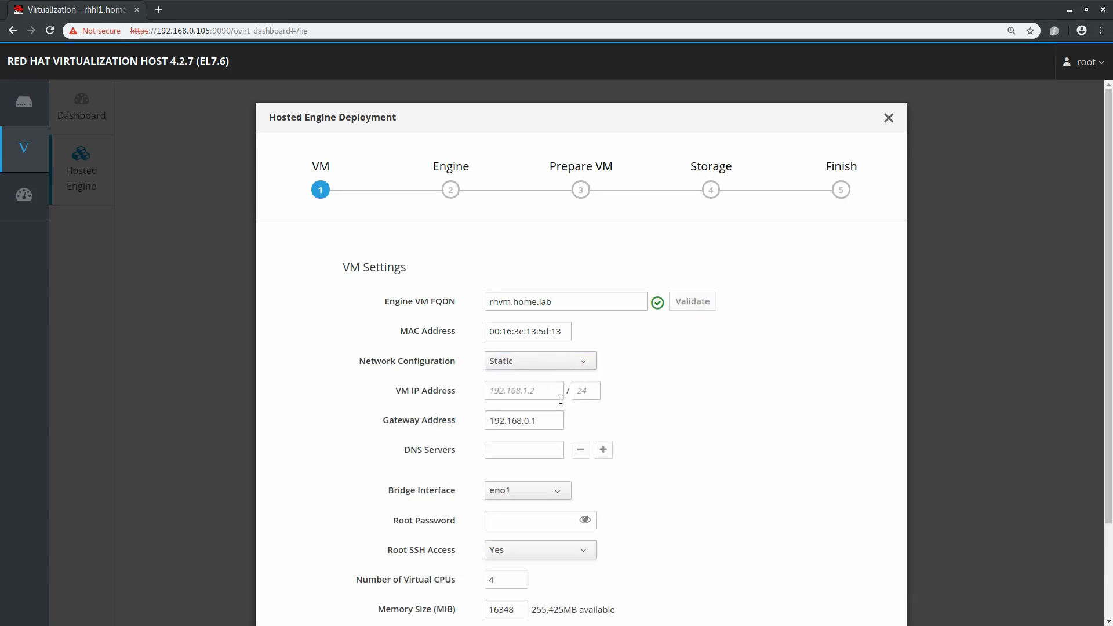
left_click(523, 391)
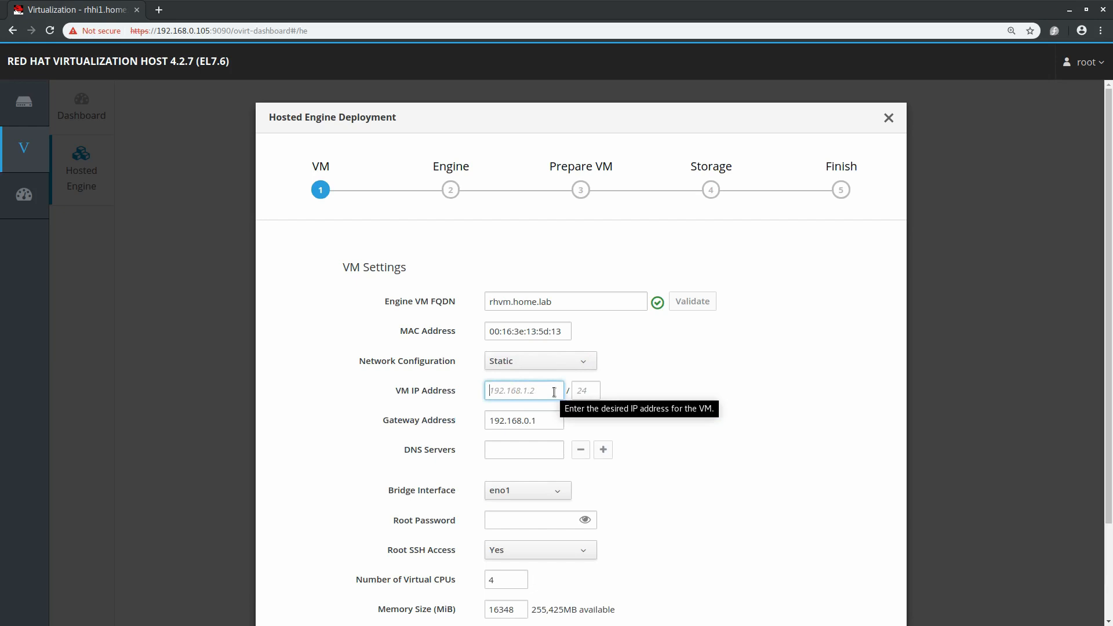
type("192.168.0.110")
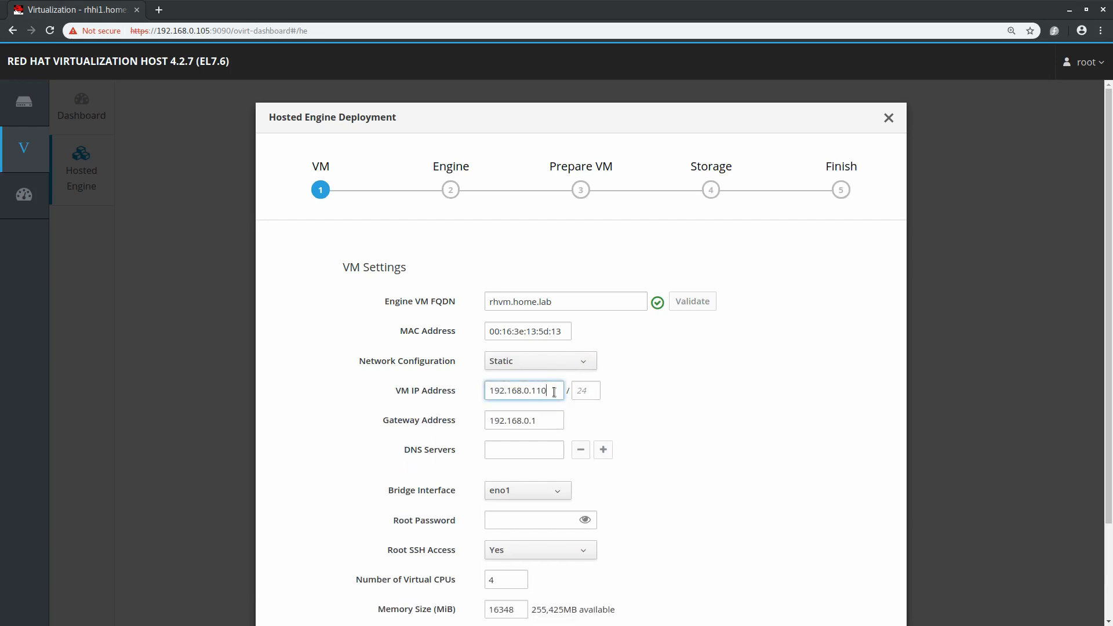
type("192.168.0.99")
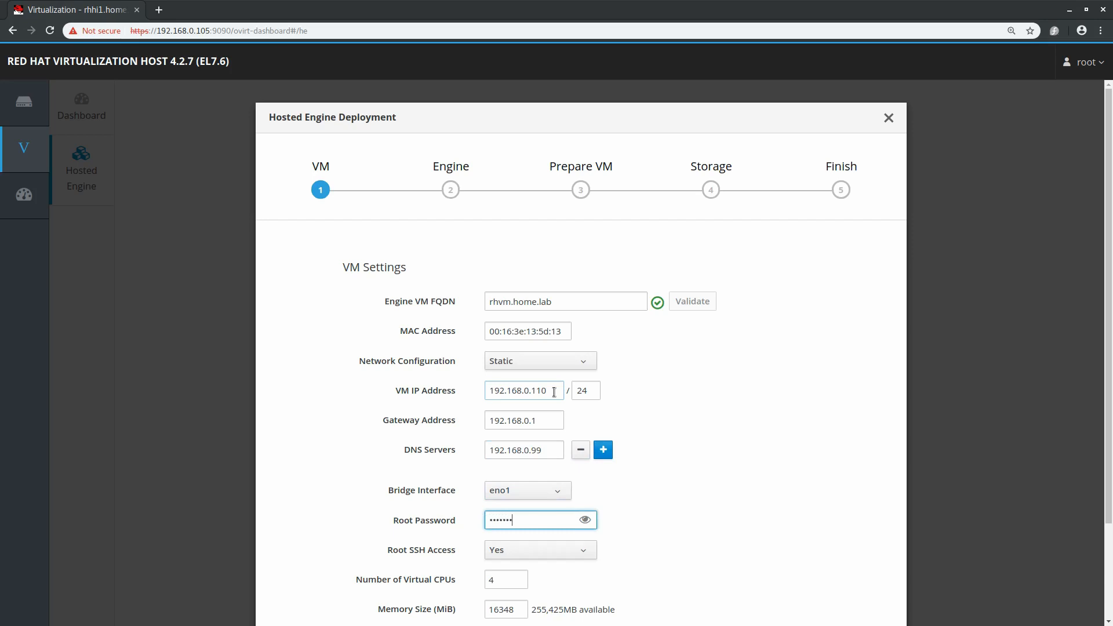
scroll("down", 3)
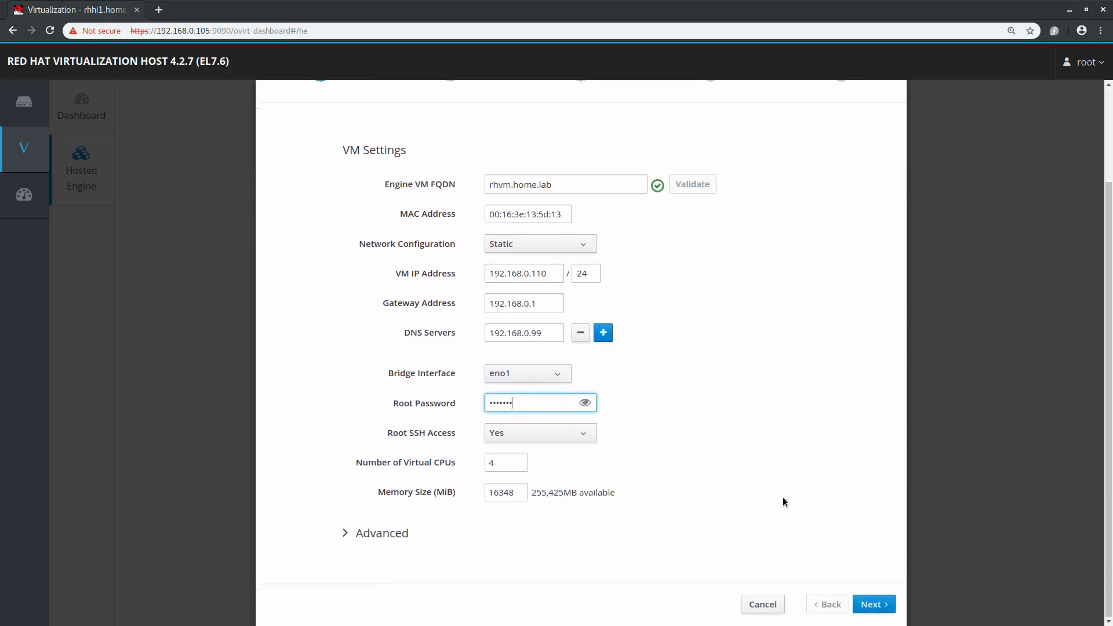
left_click(872, 604)
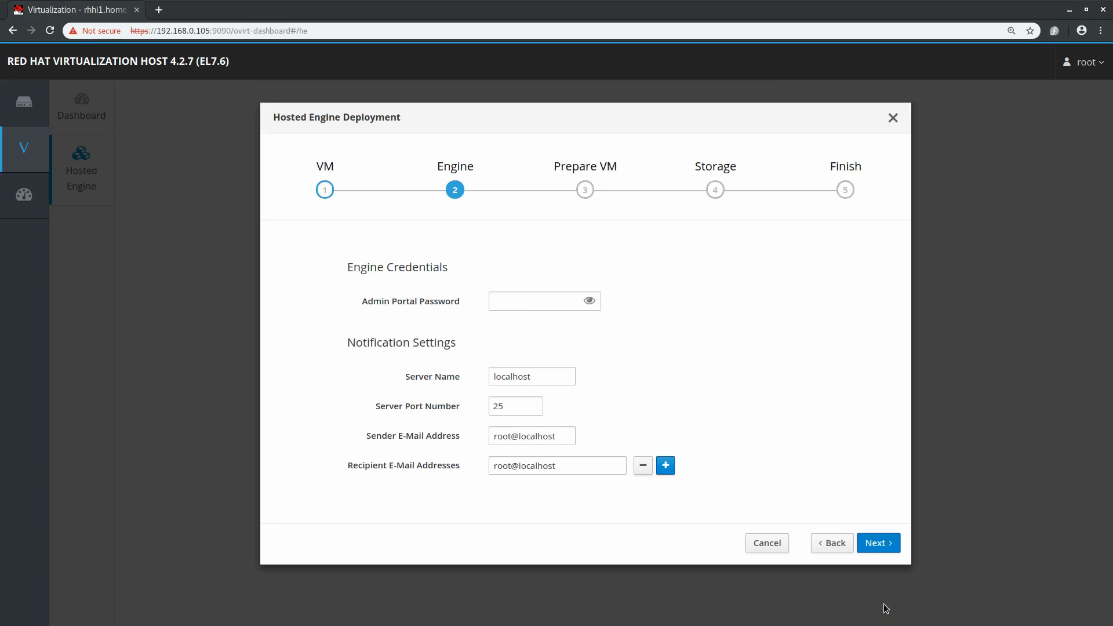
- Set the Admin Portal password, review the summary and start Prepare VM
left_click(539, 302)
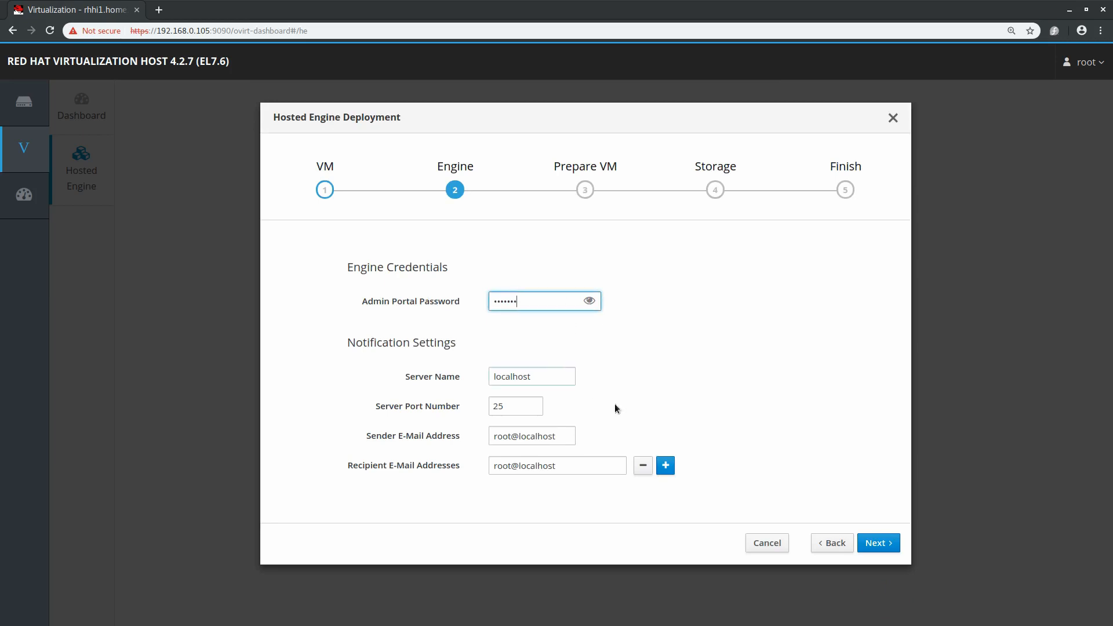
left_click(878, 543)
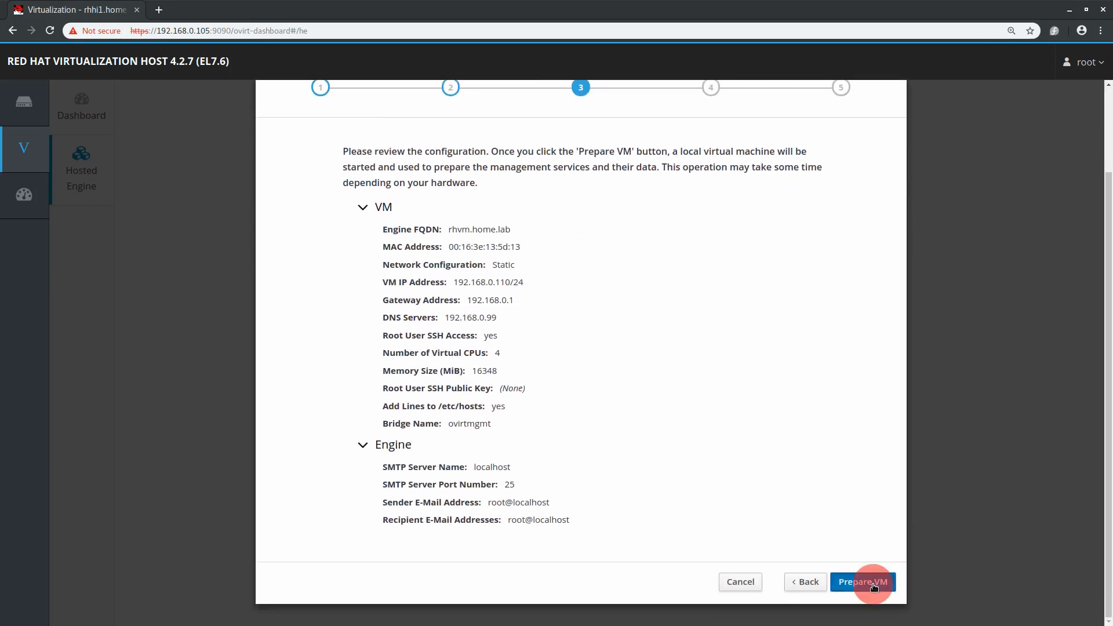
left_click(862, 581)
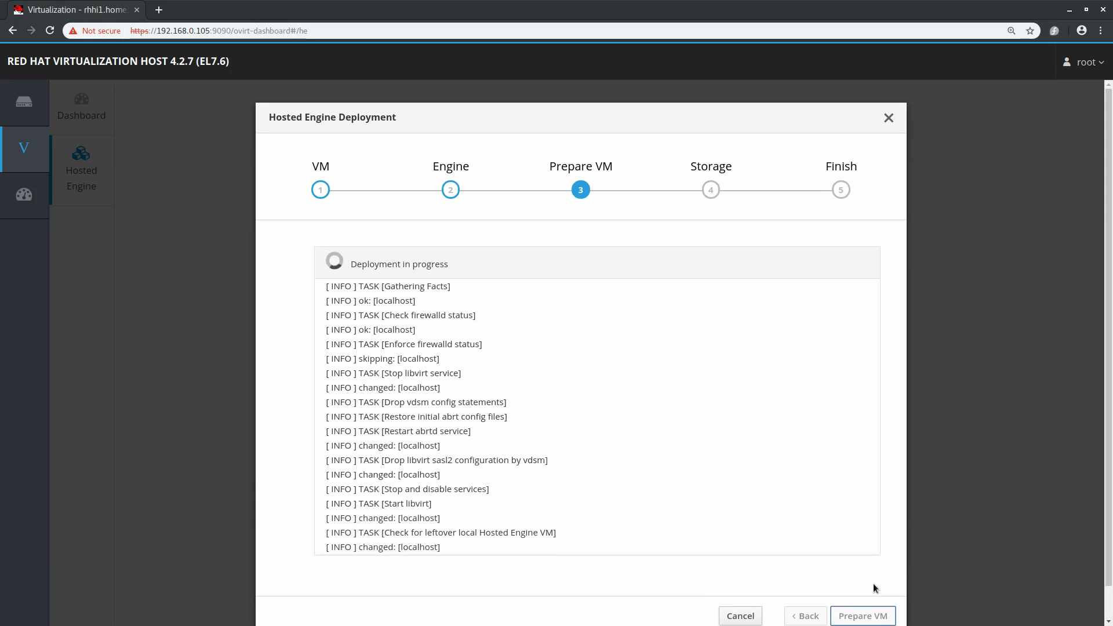
- After VM preparation succeeds, advance the deployment to the Storage step
scroll("down", 3)
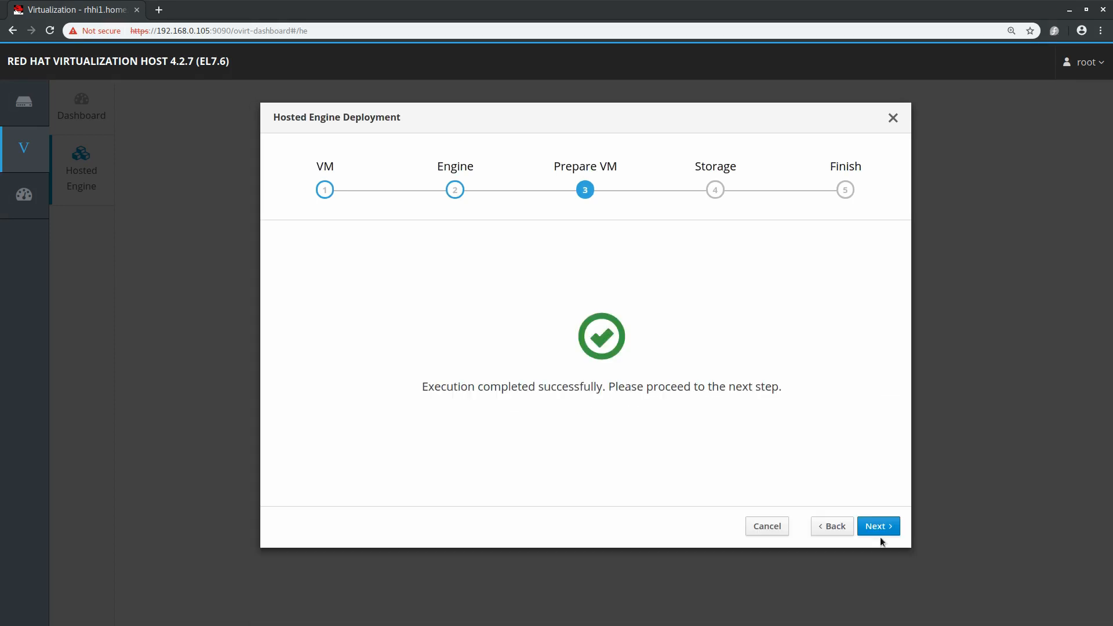
left_click(878, 527)
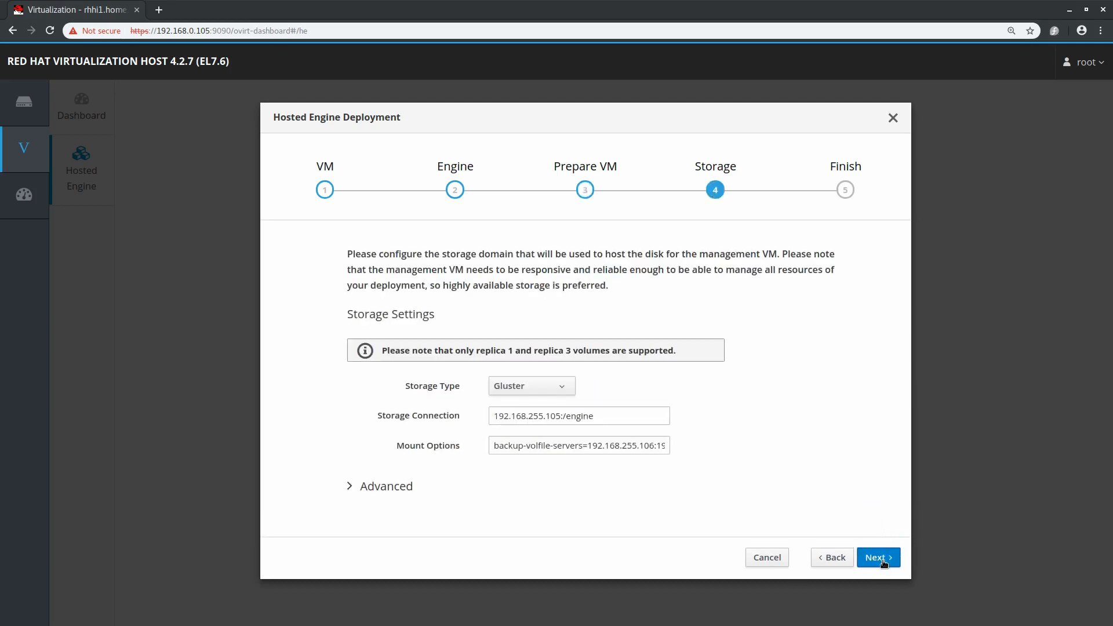
- Finish the hosted engine deployment to Gluster storage, then close and exit the wizard
left_click(878, 558)
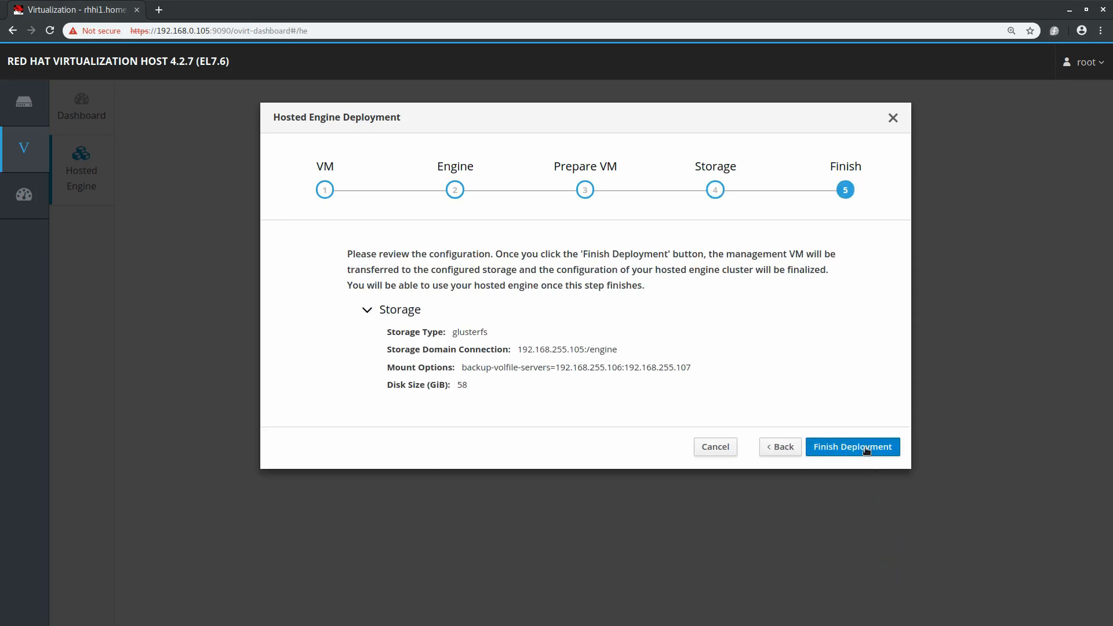
left_click(852, 447)
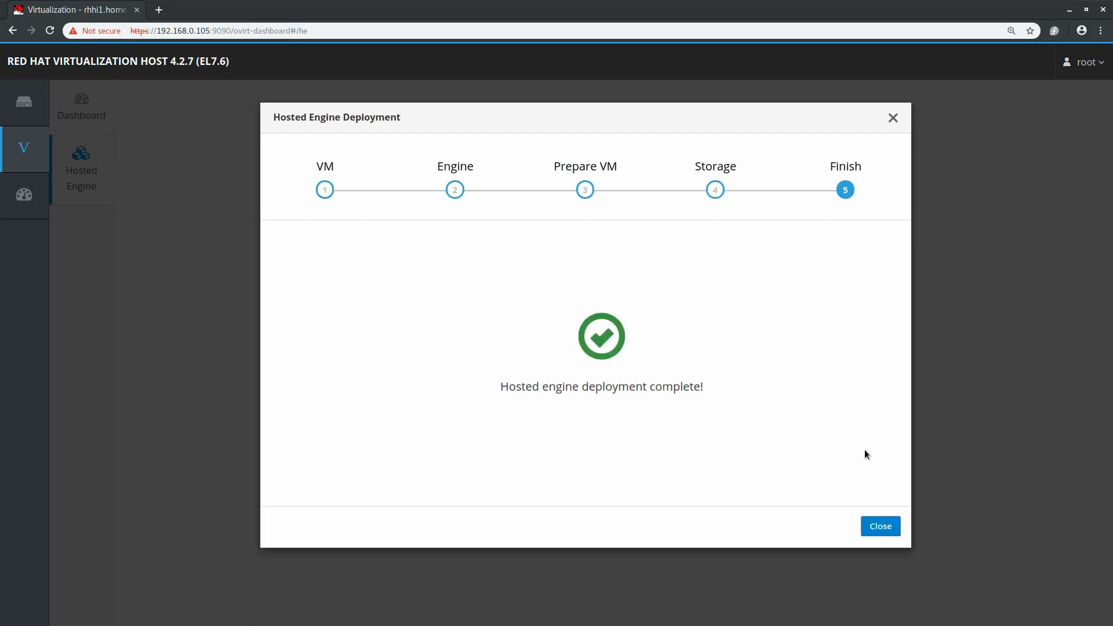
left_click(880, 526)
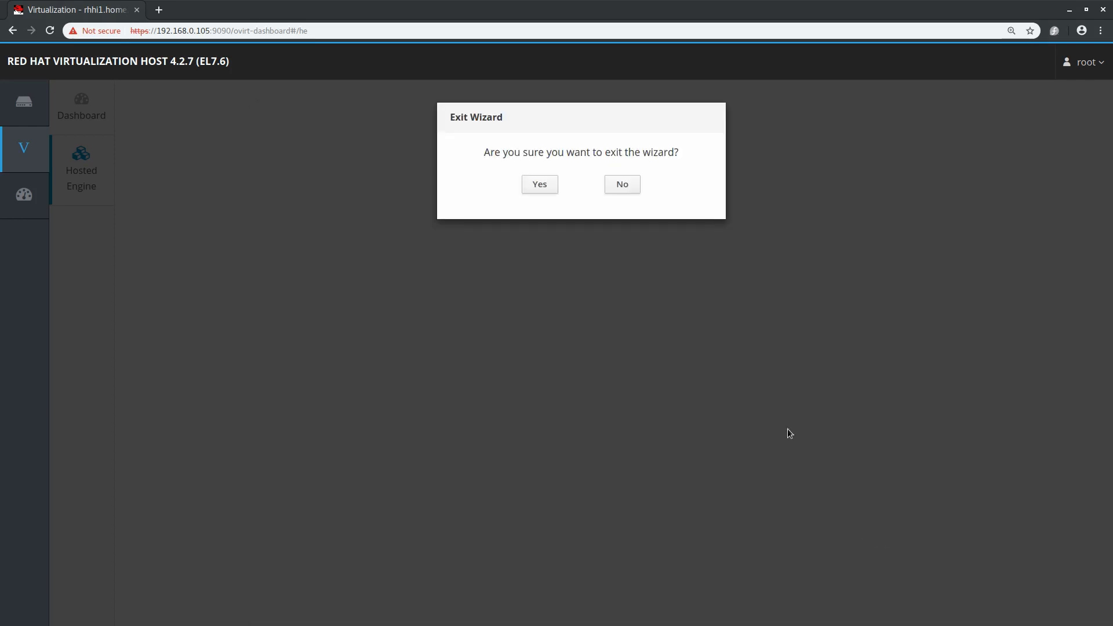
left_click(539, 185)
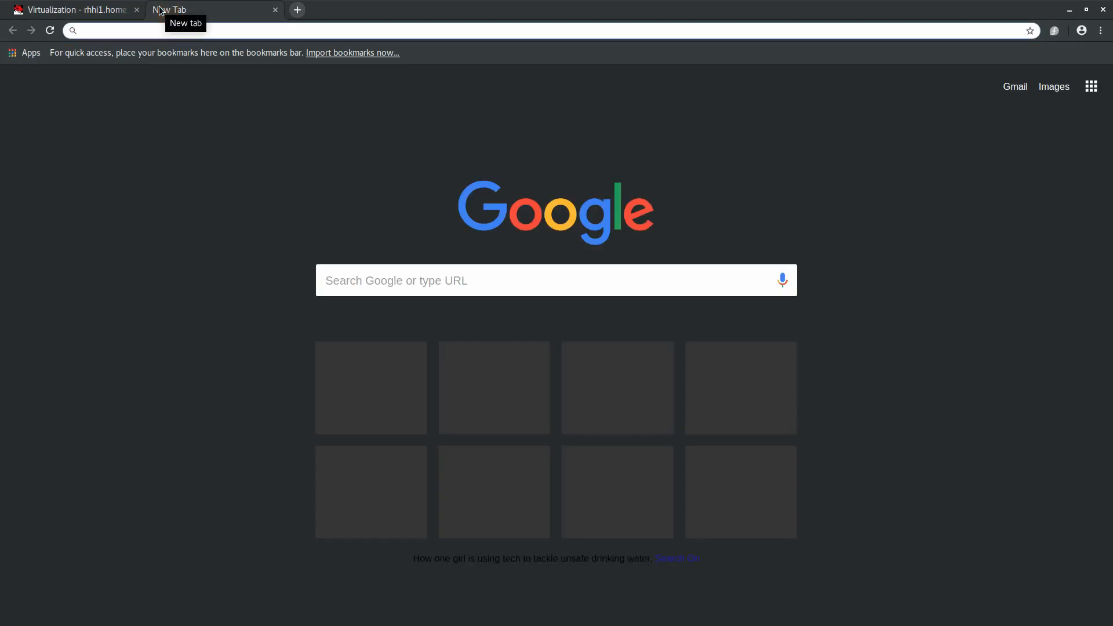
- Reach the rhvm.home.lab welcome page past the certificate warning and download the engine CA certificate
type("https://rhvm.home.lab")
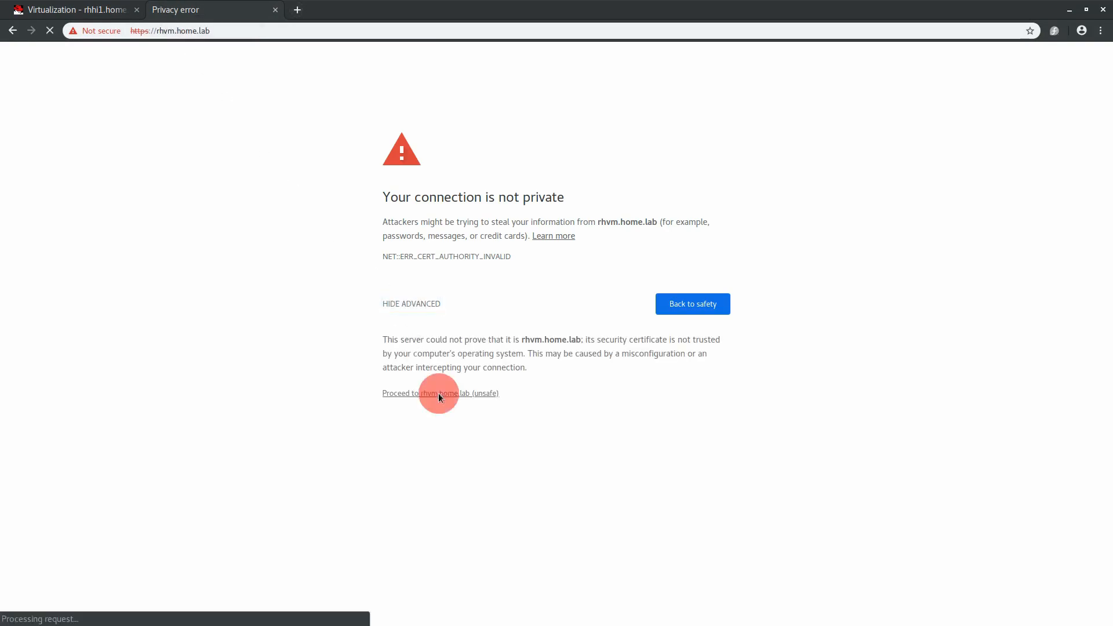
left_click(439, 393)
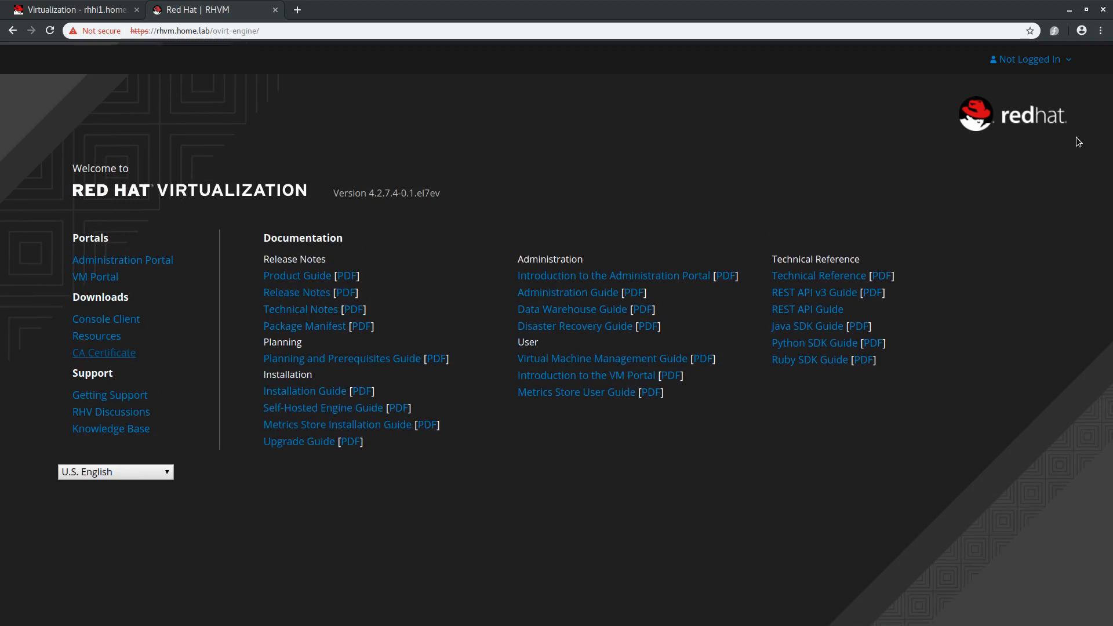
left_click(1100, 30)
type("certifi")
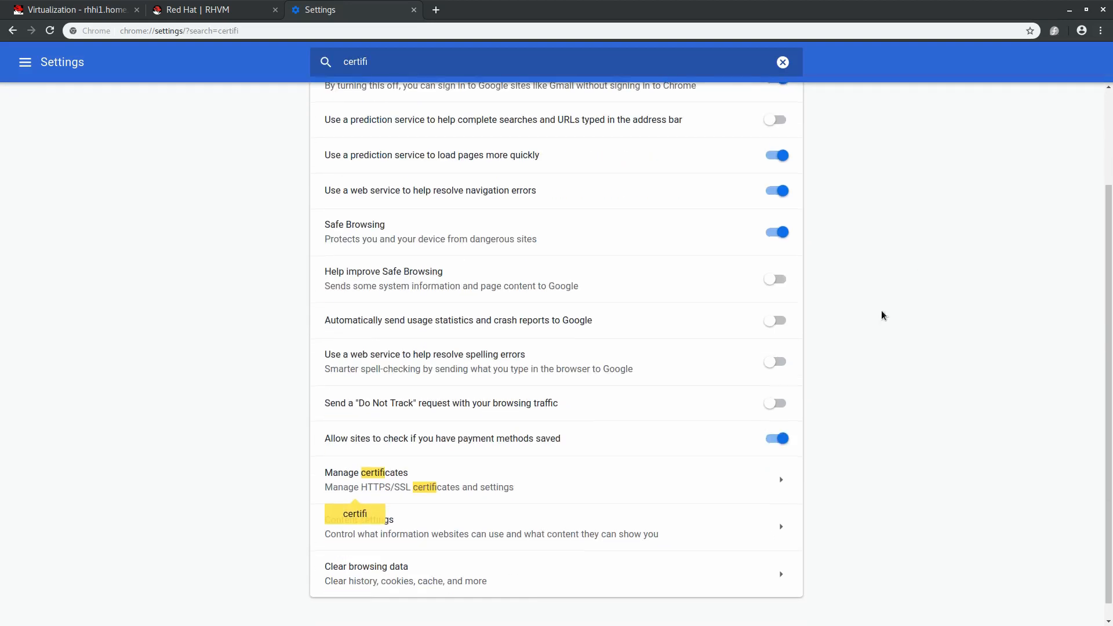
- Start importing a certificate authority in Chrome's Authorities list, showing all file types
left_click(366, 479)
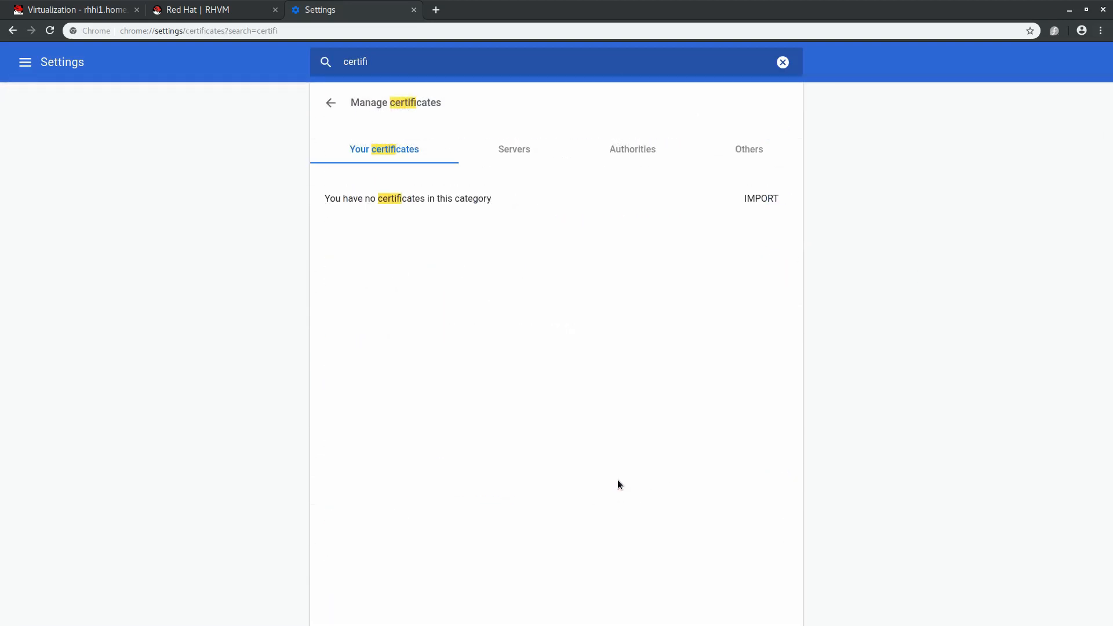
left_click(631, 149)
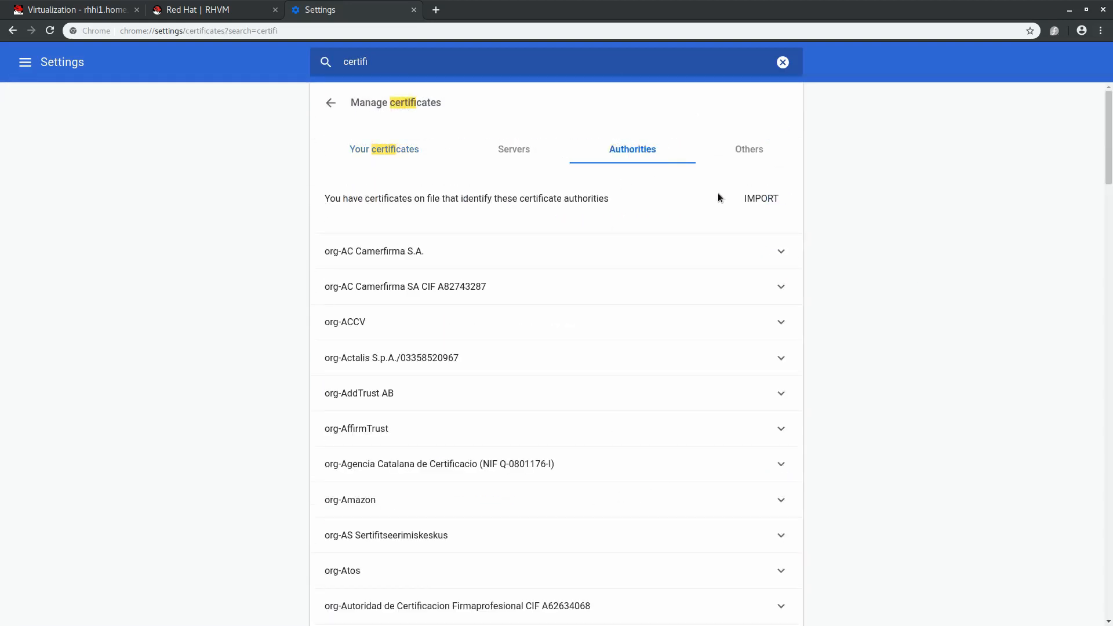
left_click(760, 198)
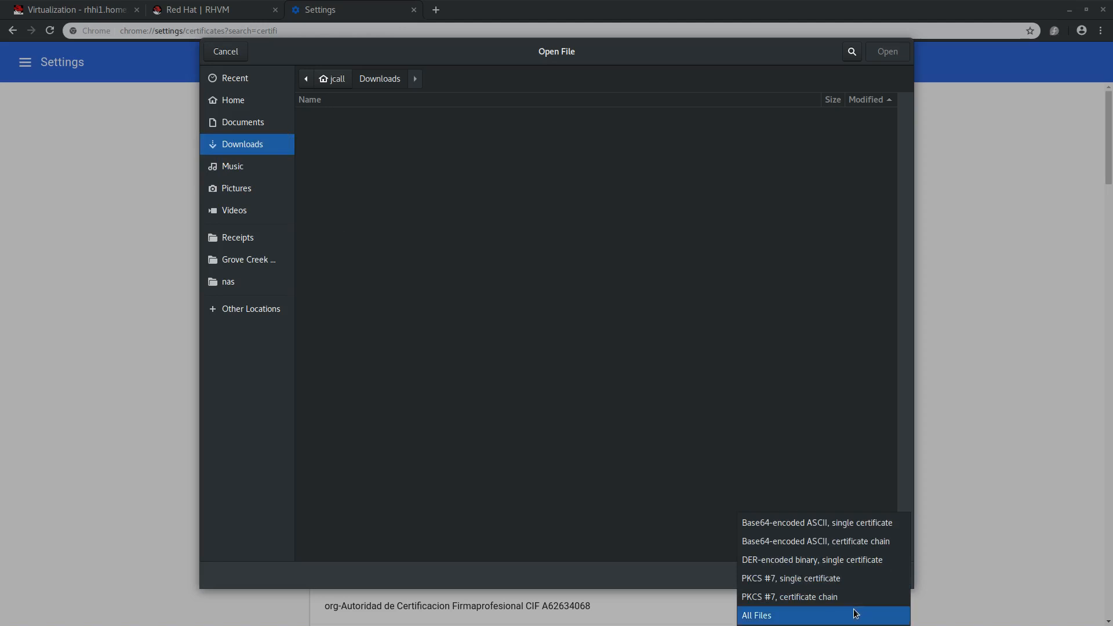
left_click(755, 614)
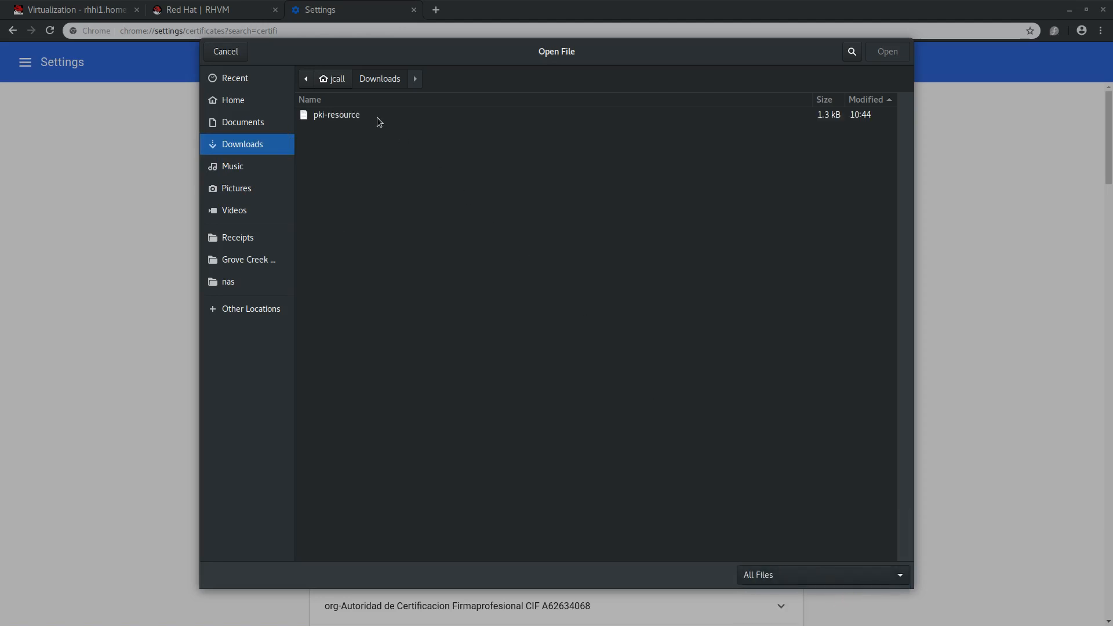
- Import the pki-resource certificate, trusted for identifying websites, and close the tabs
left_click(888, 51)
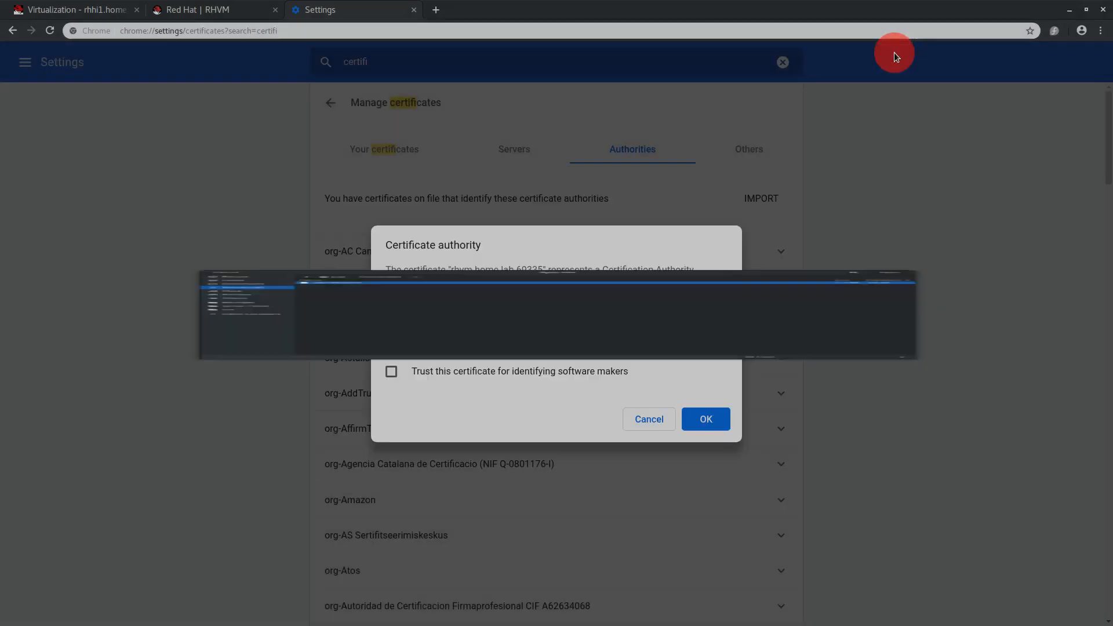
left_click(391, 320)
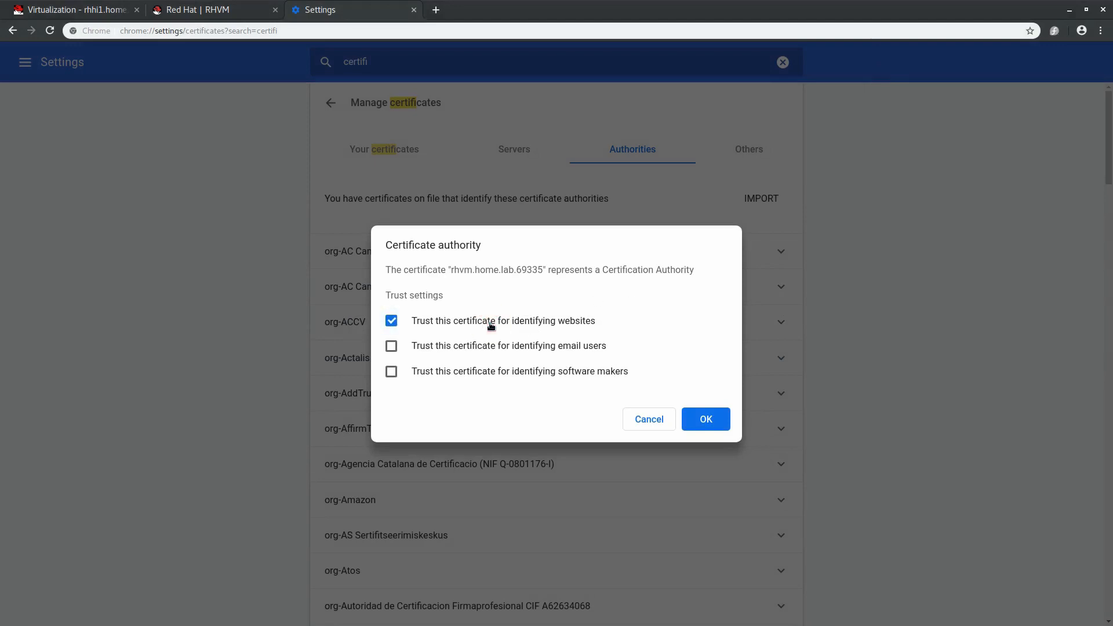
left_click(705, 419)
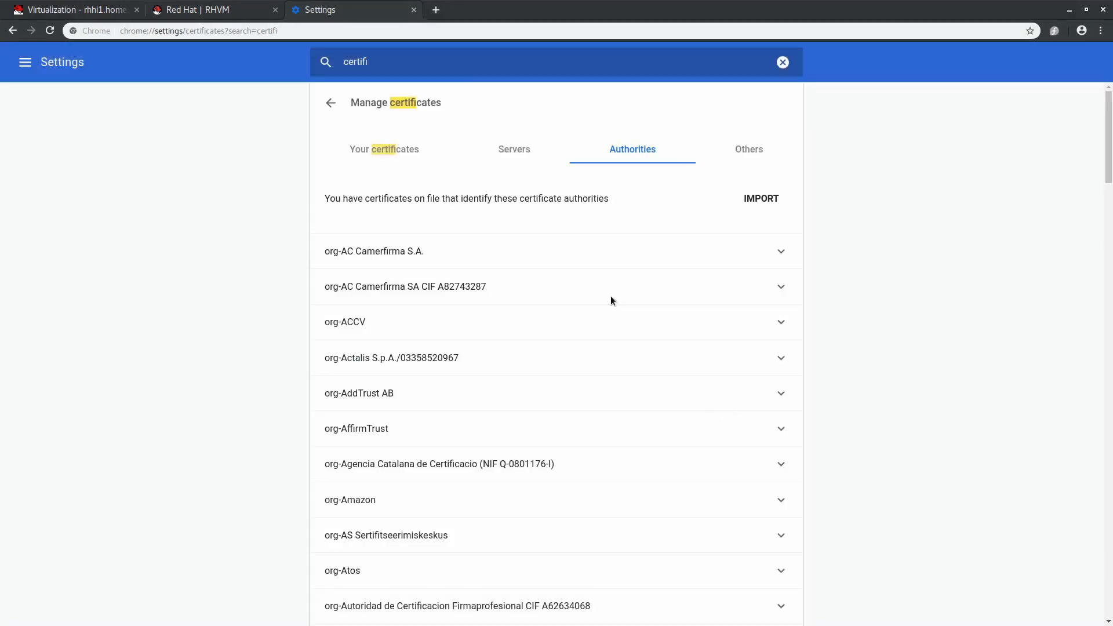
left_click(206, 9)
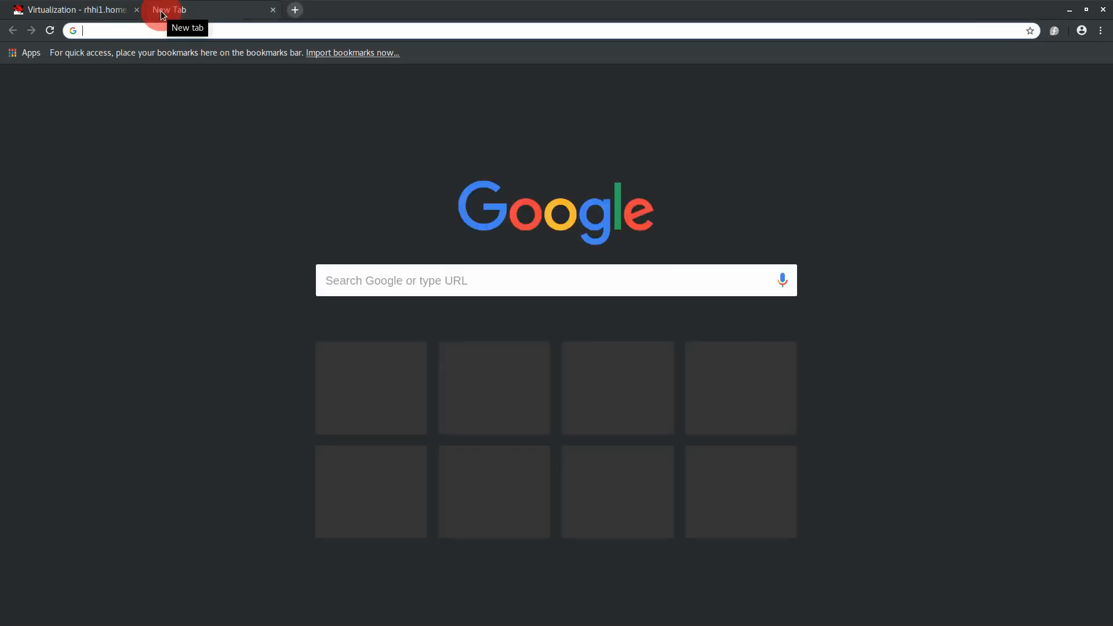
- Log in to the Administration Portal at rhvm.home.lab as admin
type("https://rhvm.home.lab/ovirt-engine/")
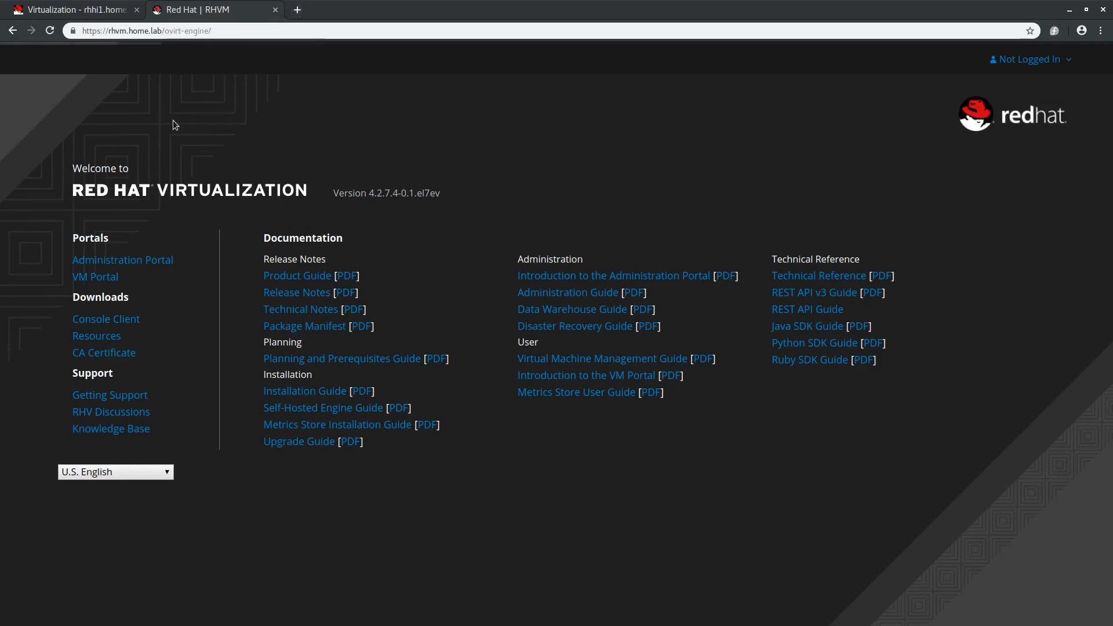
left_click(121, 259)
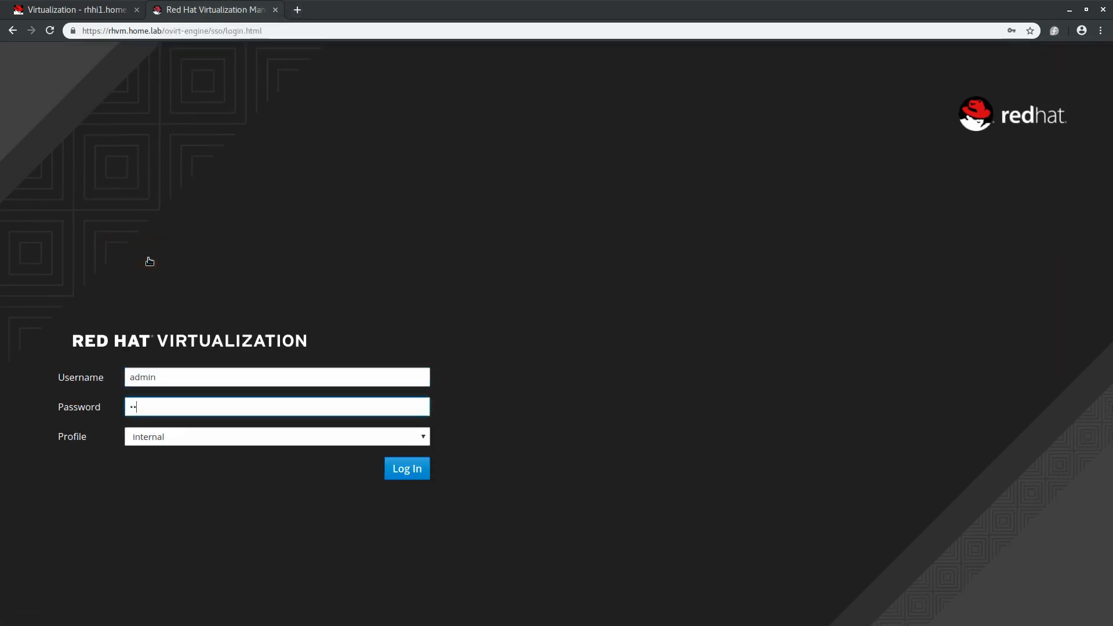
left_click(406, 469)
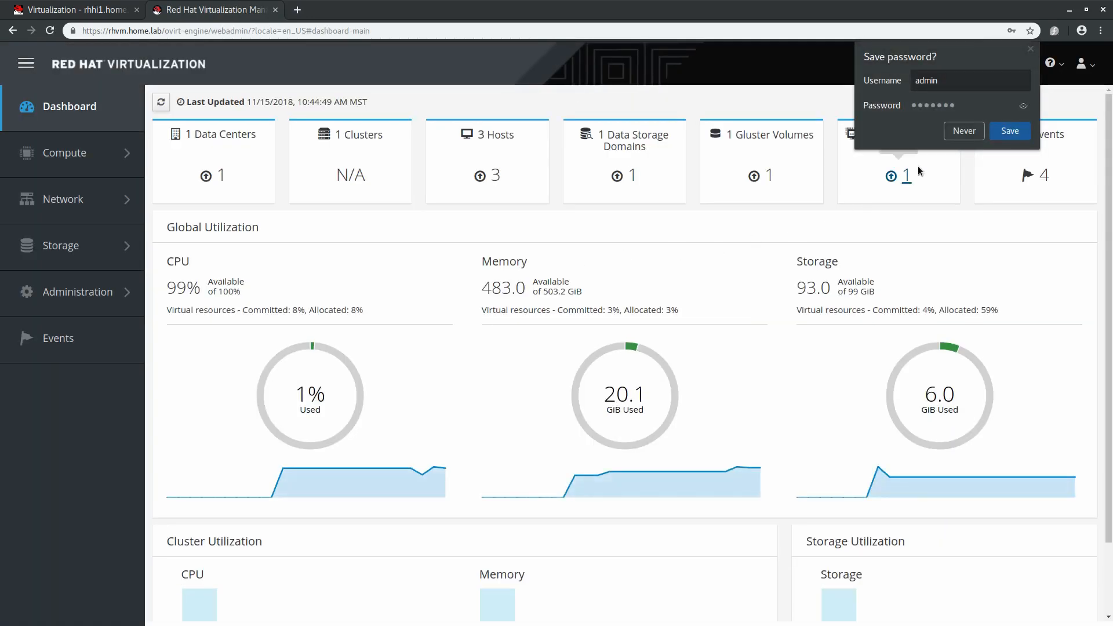
- Decline saving the password and start a new logical network from Network > Networks
left_click(964, 131)
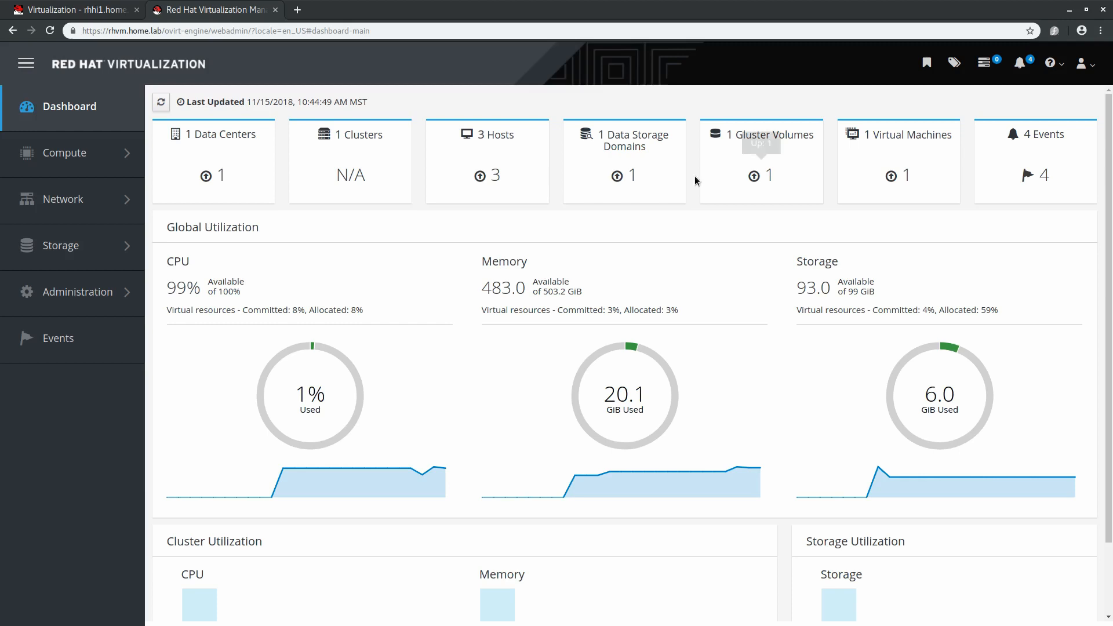
left_click(64, 198)
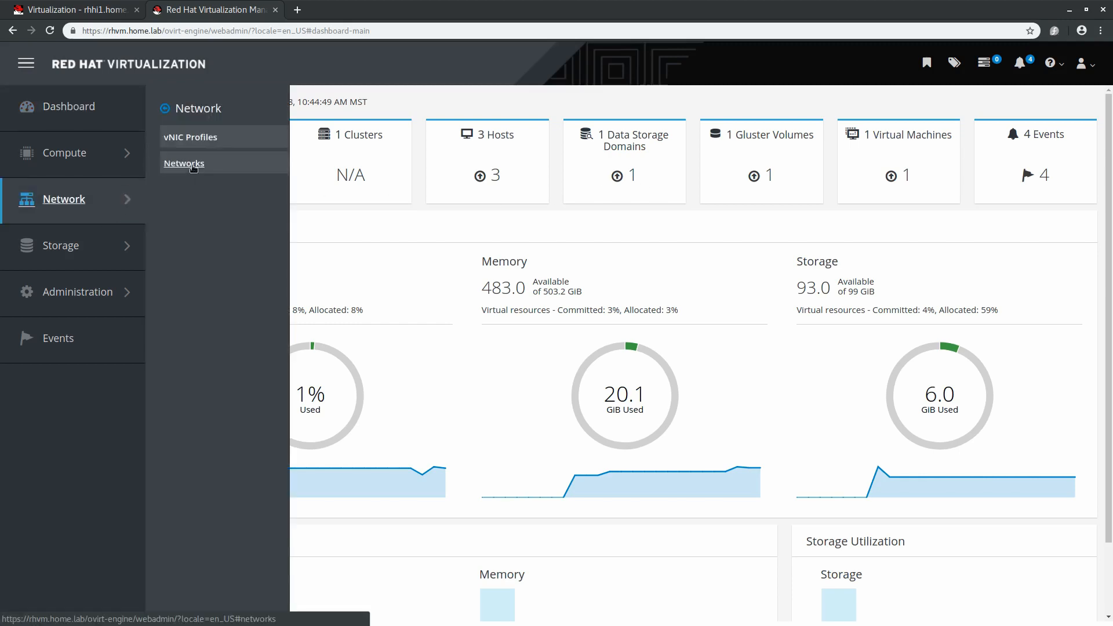
left_click(183, 163)
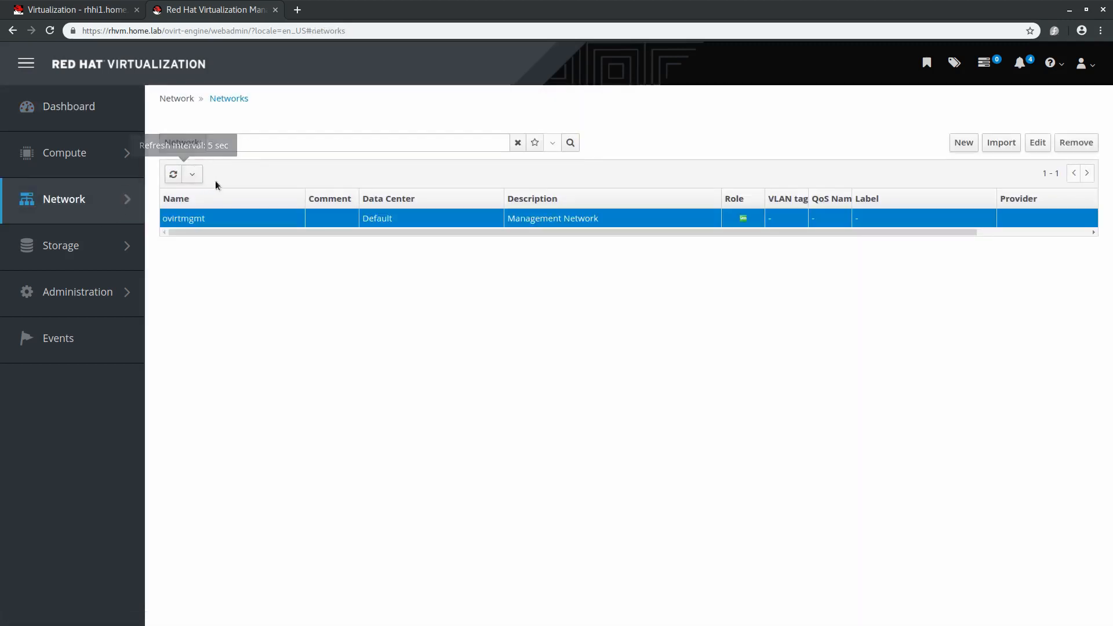
left_click(963, 142)
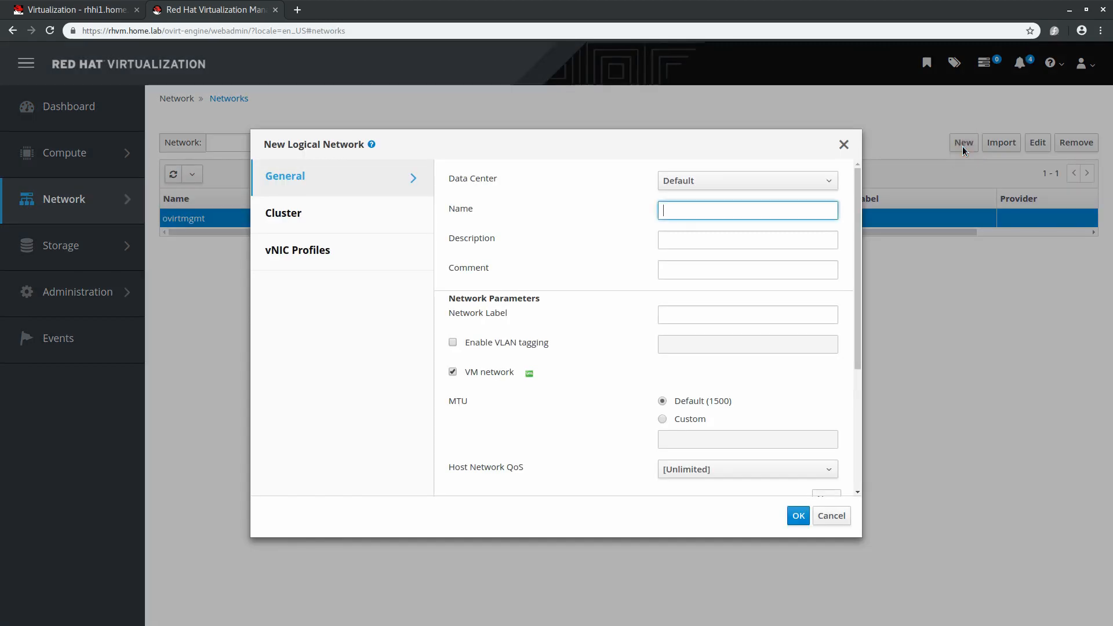
- Name it gluster, comment 'Used for storage replication', uncheck VM network, and view its cluster attachment
type("gluste")
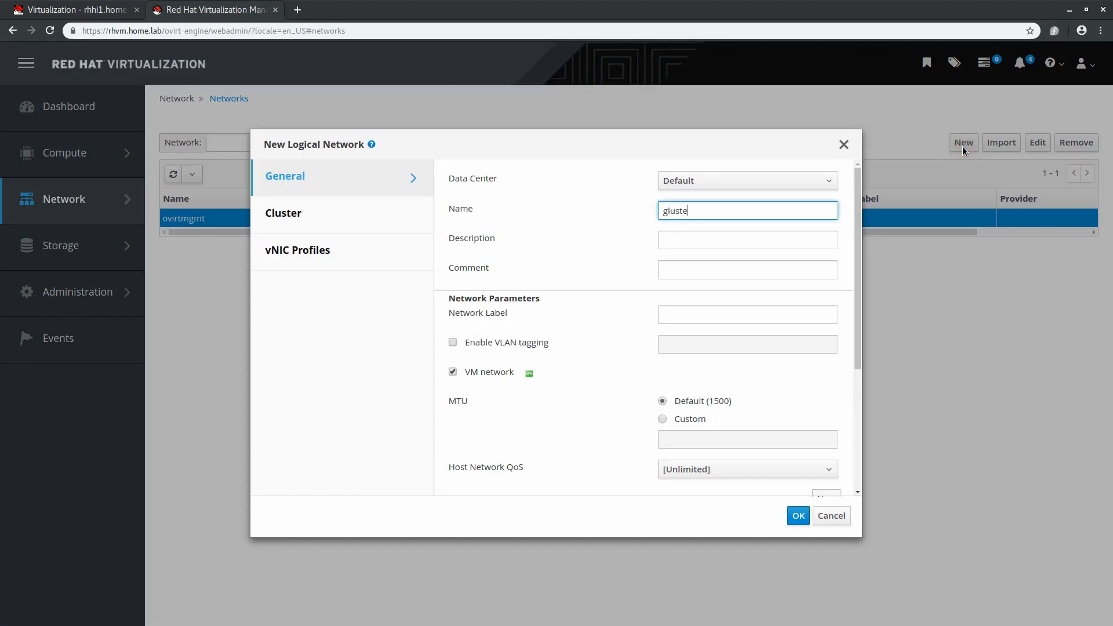
type("r")
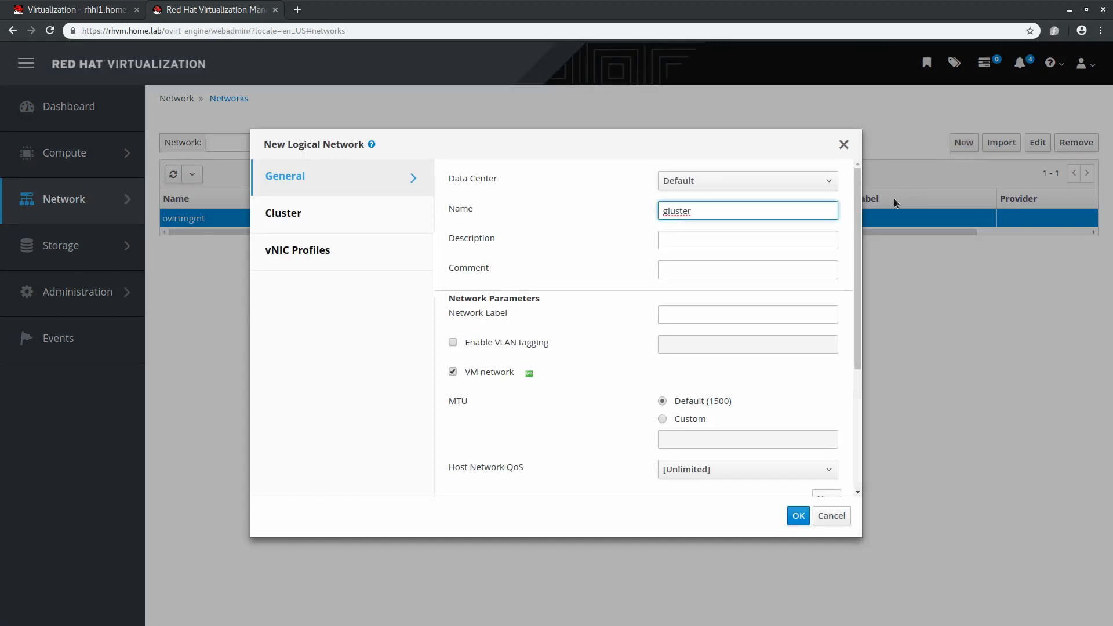
type("Used for stora")
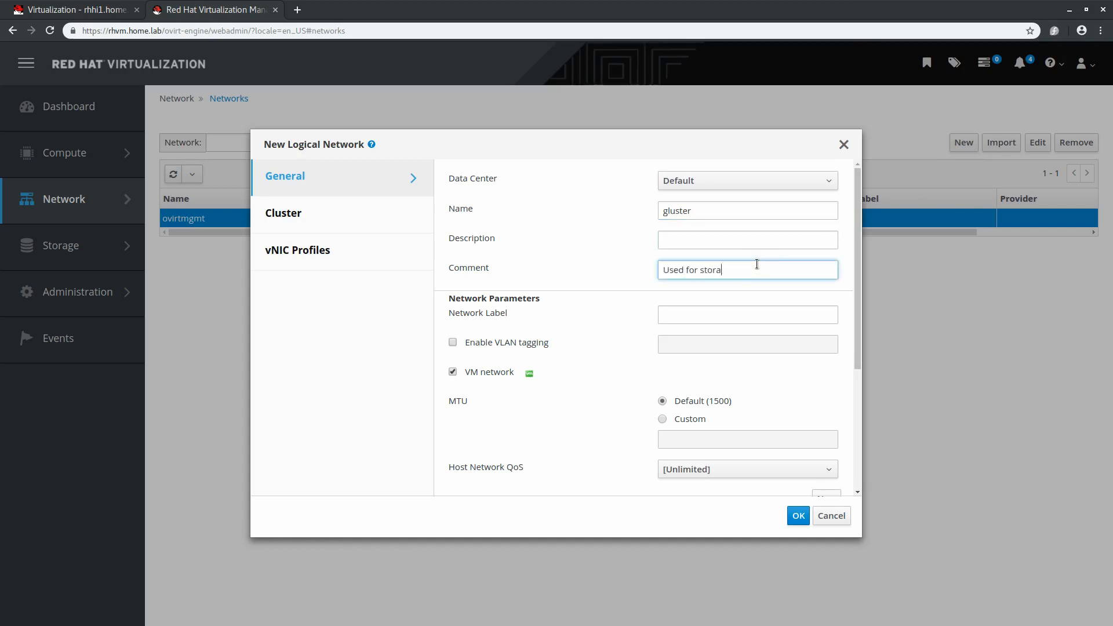
type("ge replication")
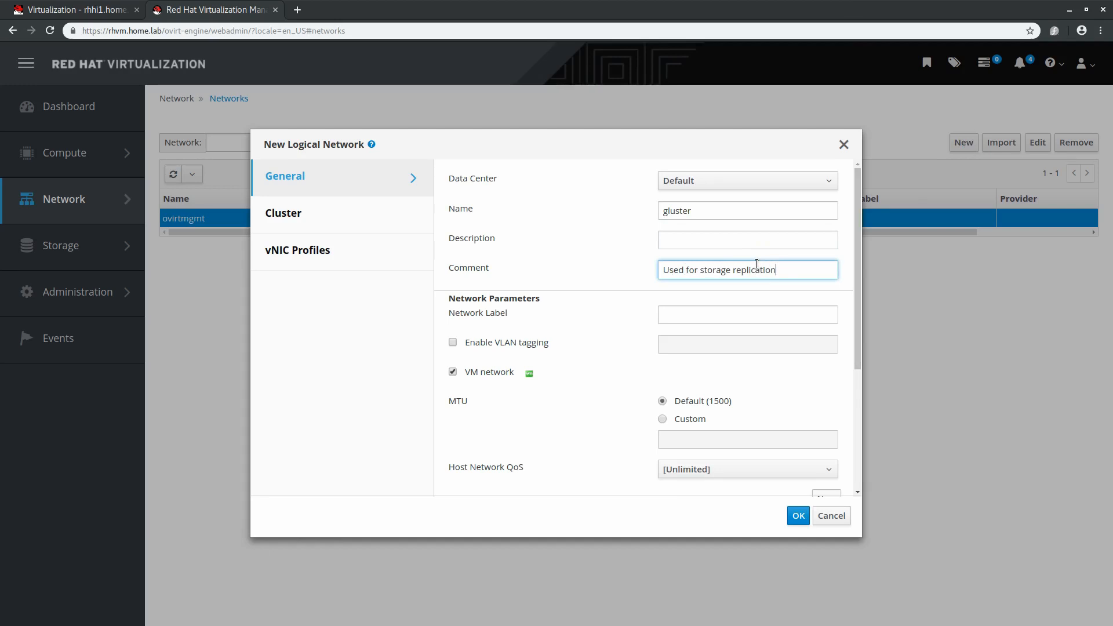
left_click(452, 372)
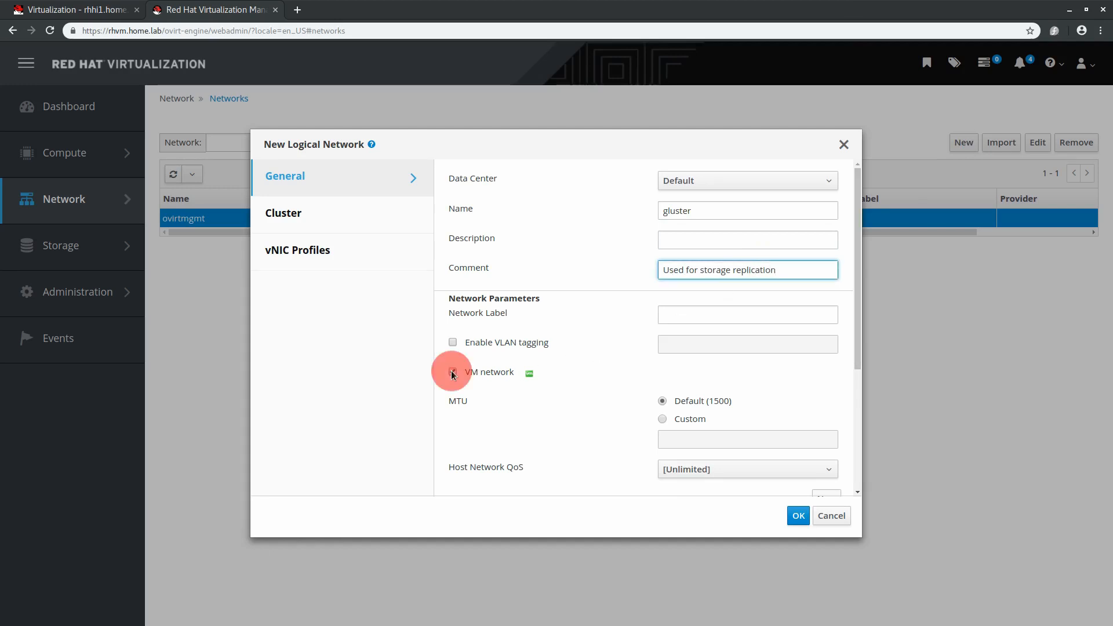
left_click(283, 214)
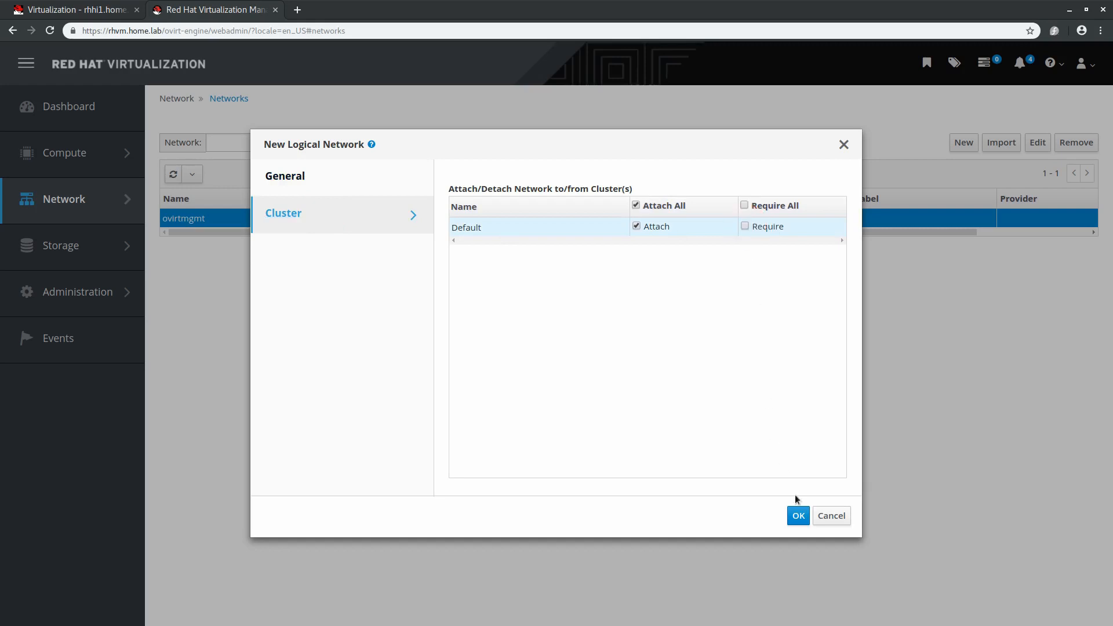
- Create the gluster network and view the Default cluster's logical networks
left_click(798, 514)
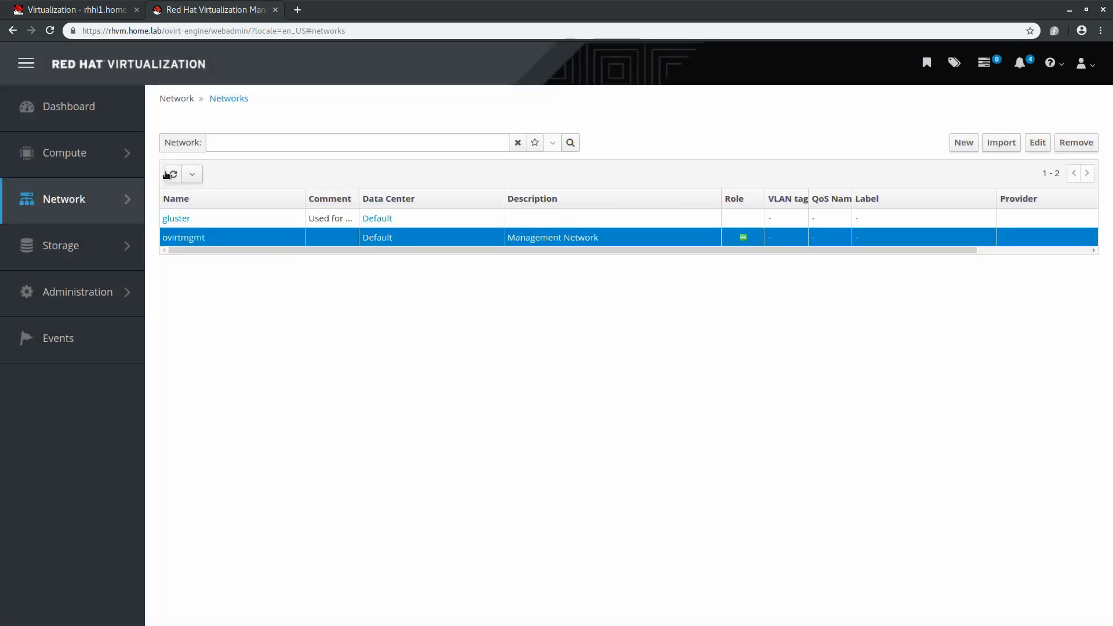
left_click(65, 153)
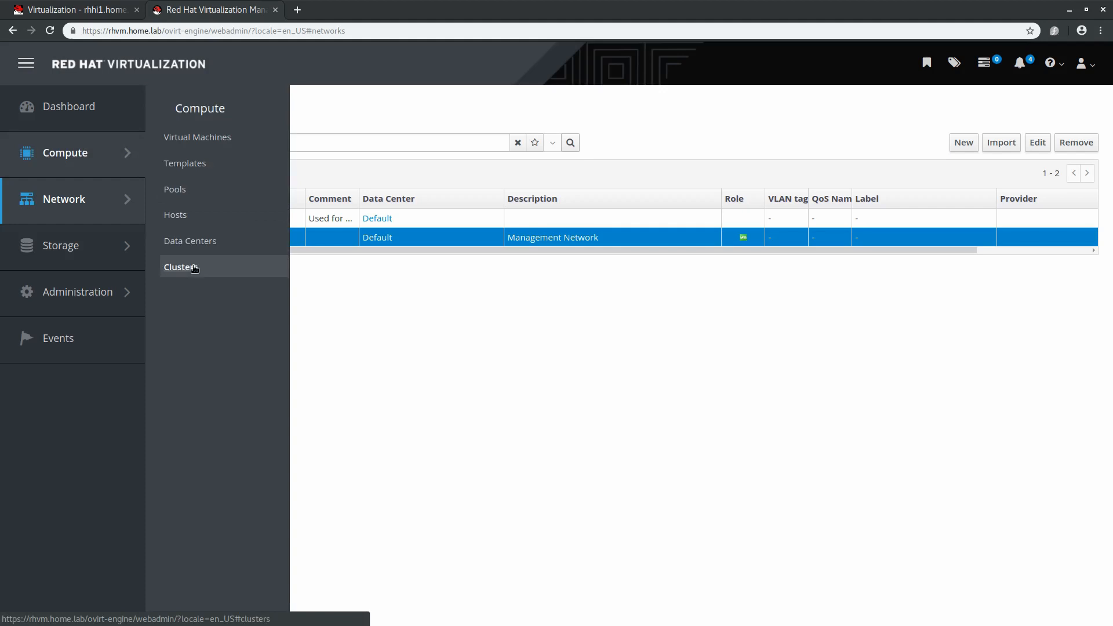
left_click(181, 267)
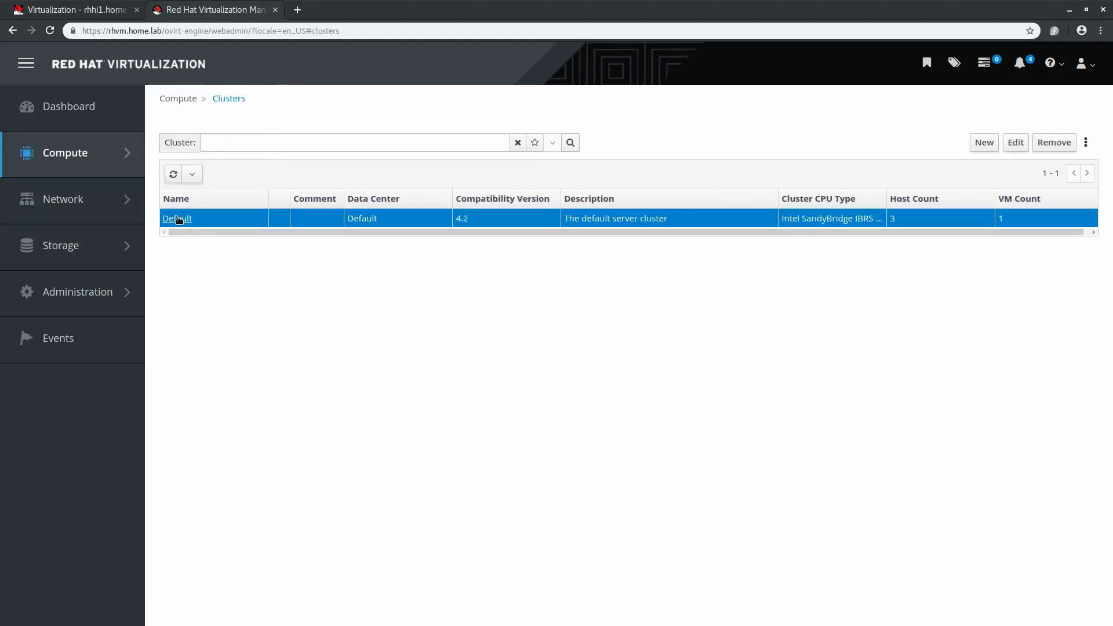
left_click(176, 218)
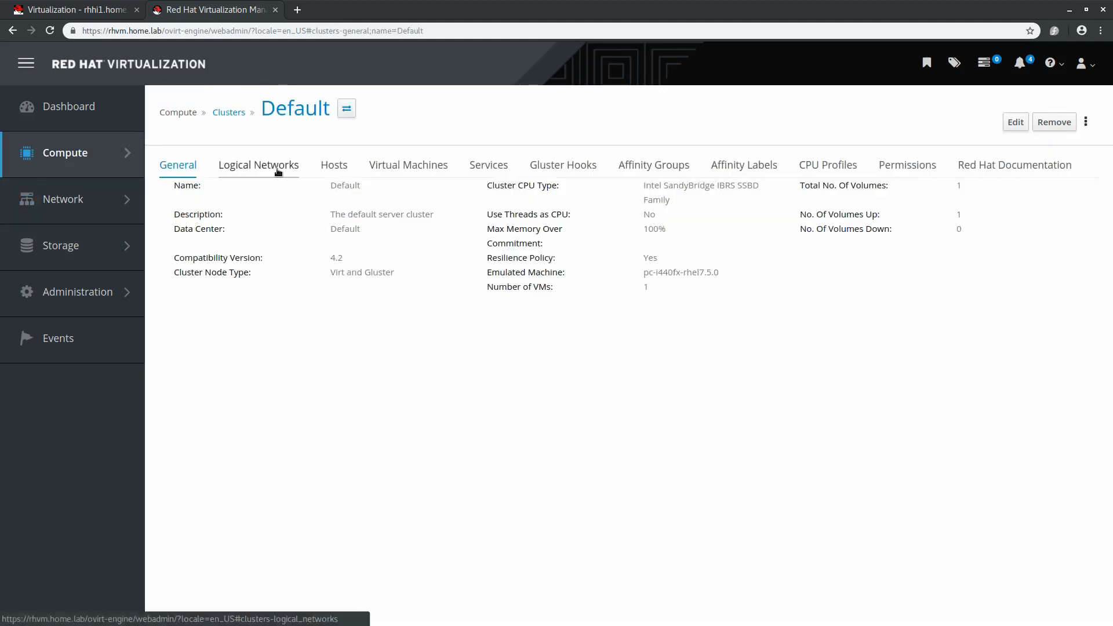
left_click(258, 164)
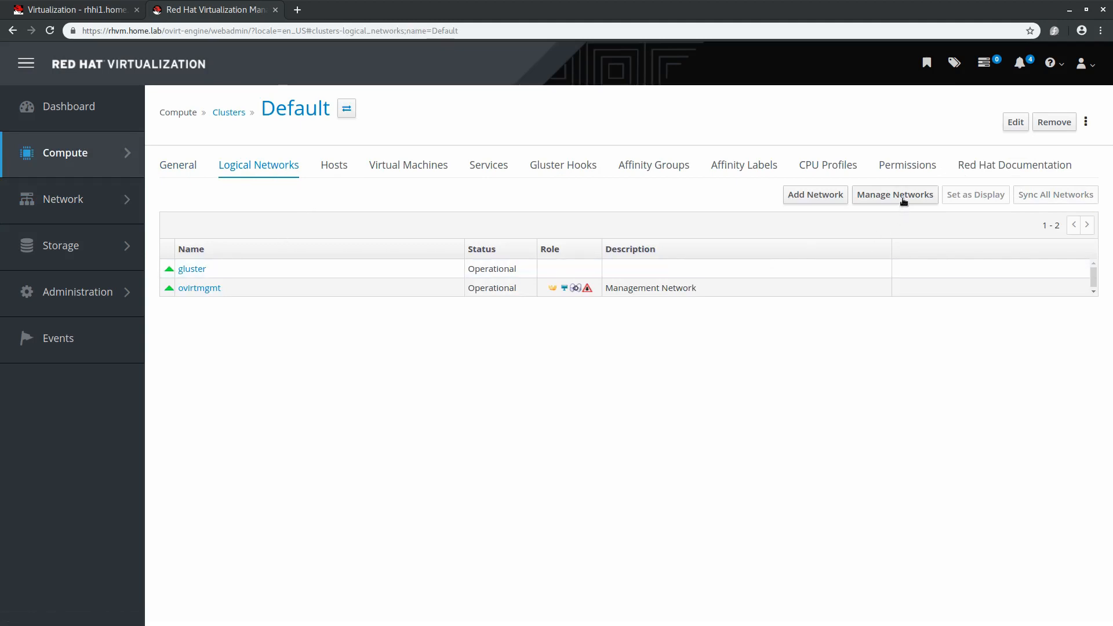
- In Manage Networks, assign gluster the Gluster Network role and save
left_click(894, 195)
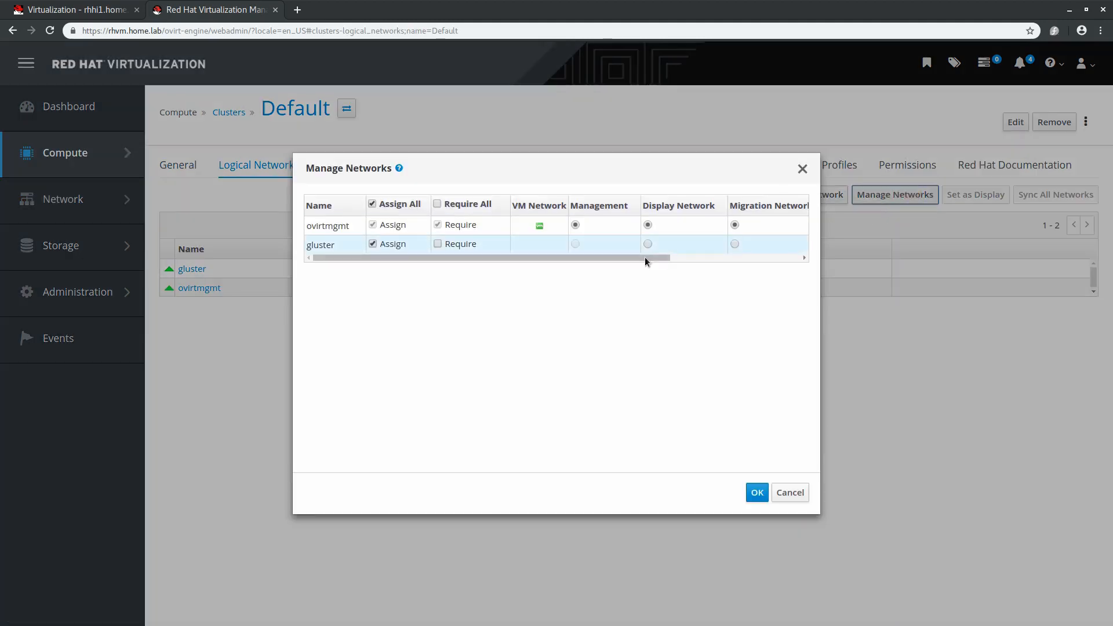
scroll("right", 3)
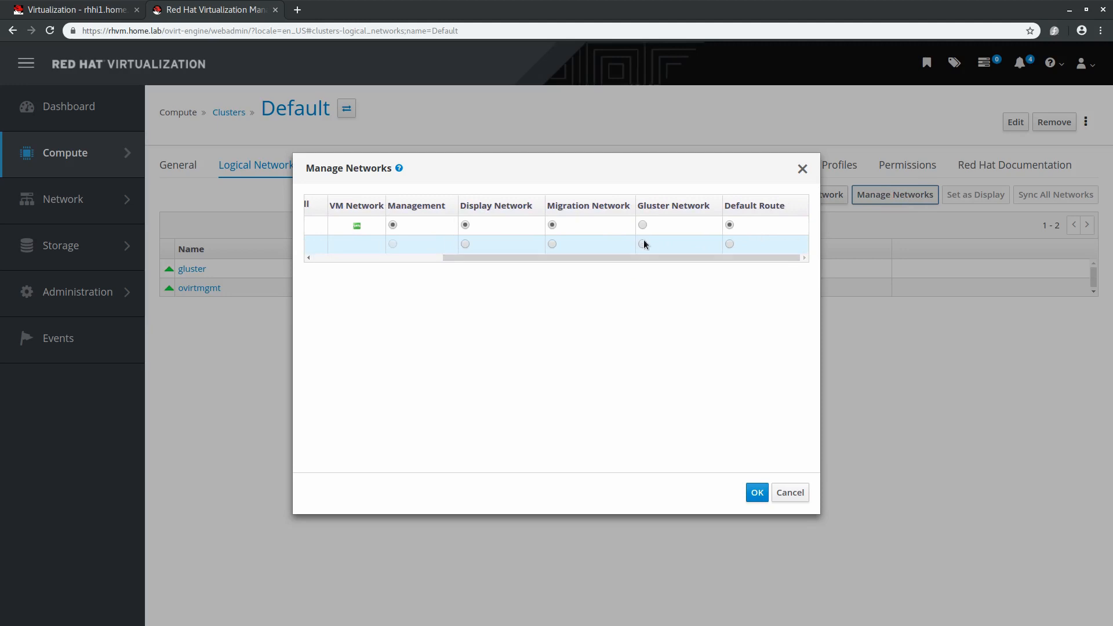
left_click(642, 243)
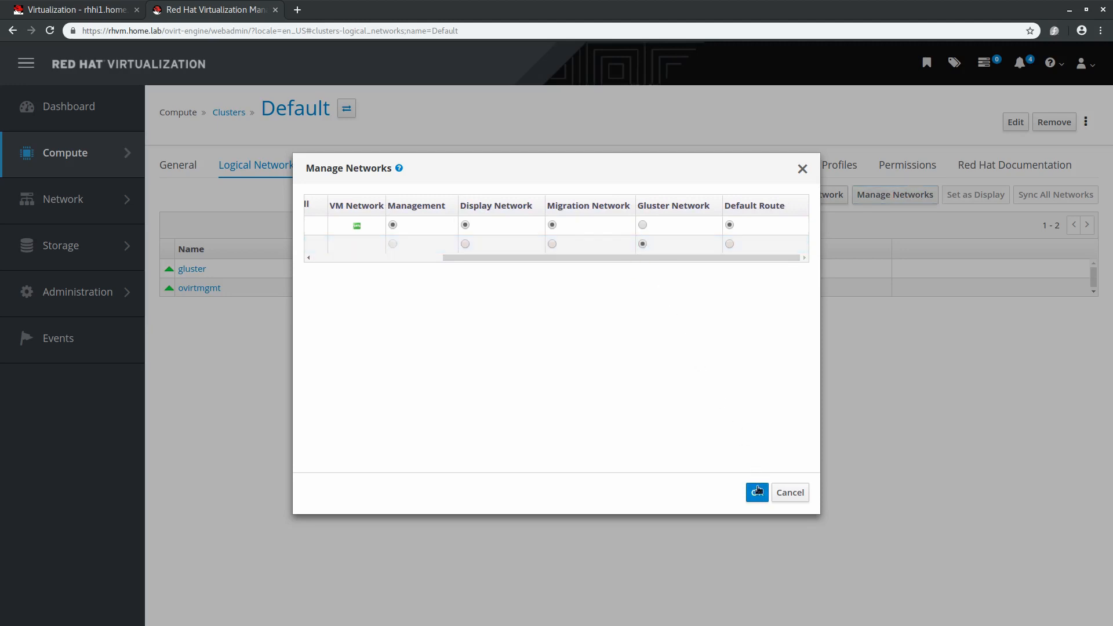
left_click(757, 491)
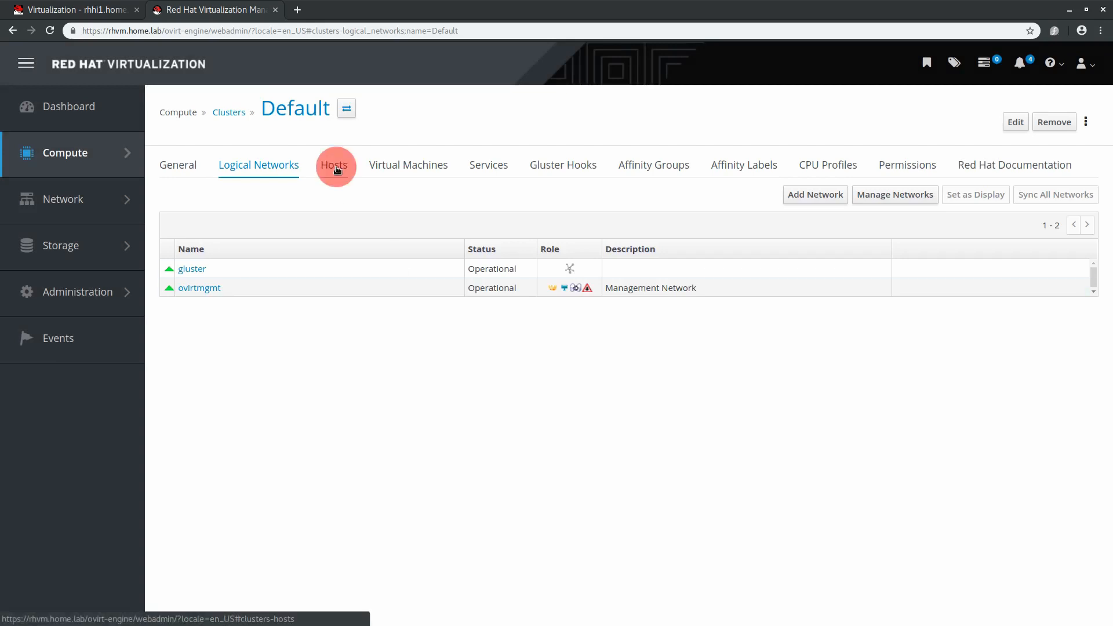
- Attach gluster to enp12s0f1 on host rhhi1 via Setup Host Networks
left_click(334, 164)
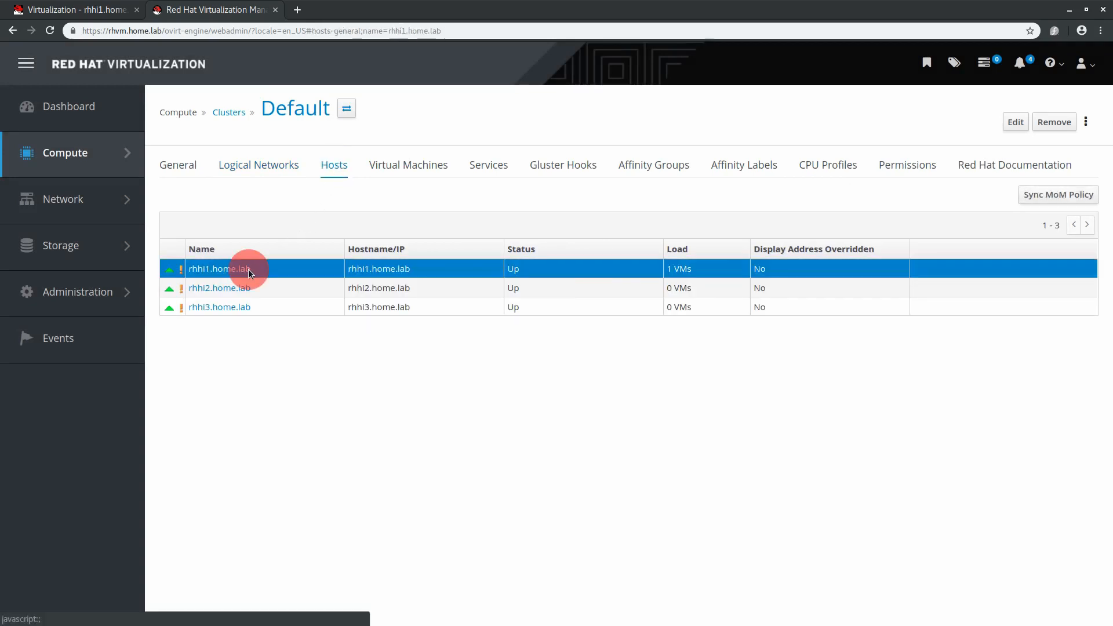
left_click(219, 268)
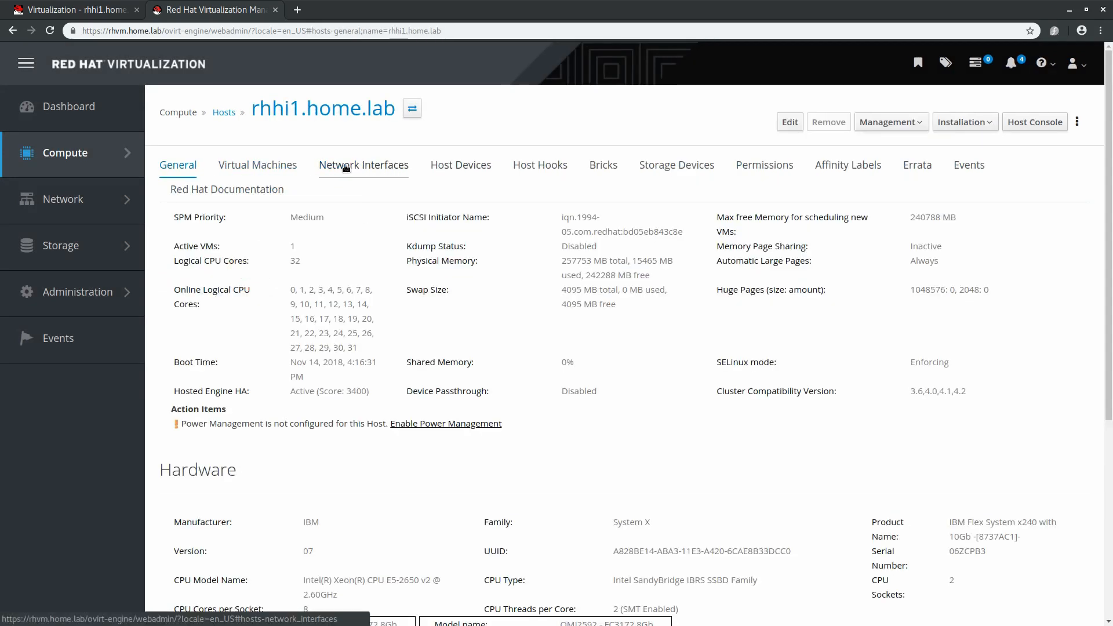
left_click(363, 165)
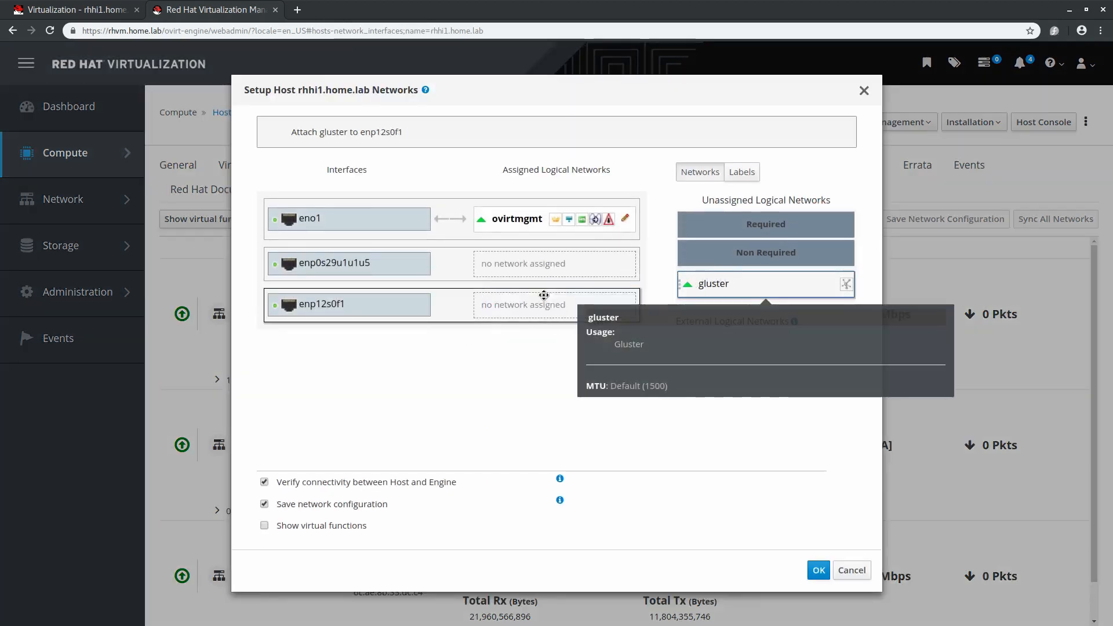
left_click(818, 571)
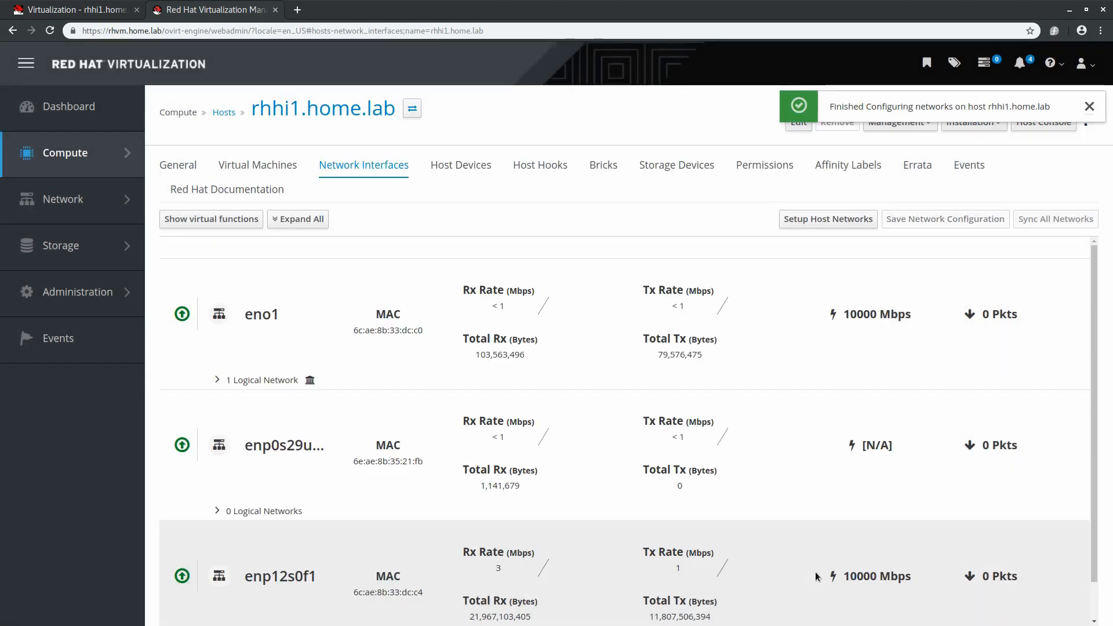
- Attach gluster to enp12s0f1 on rhhi2 and rhhi3, then return to the dashboard
left_click(412, 109)
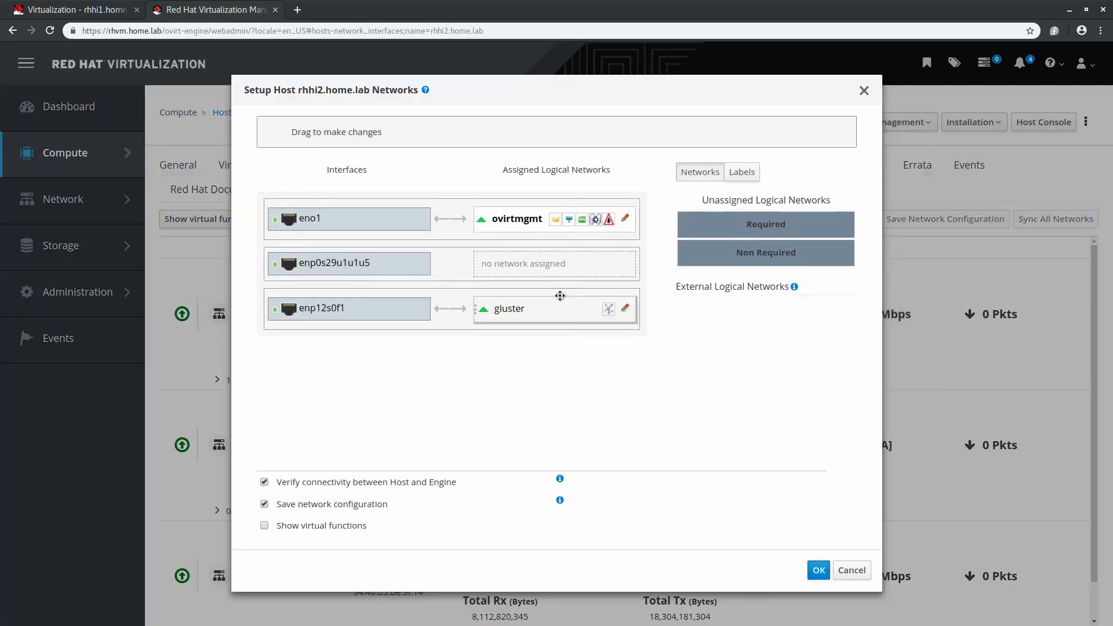
left_click(818, 569)
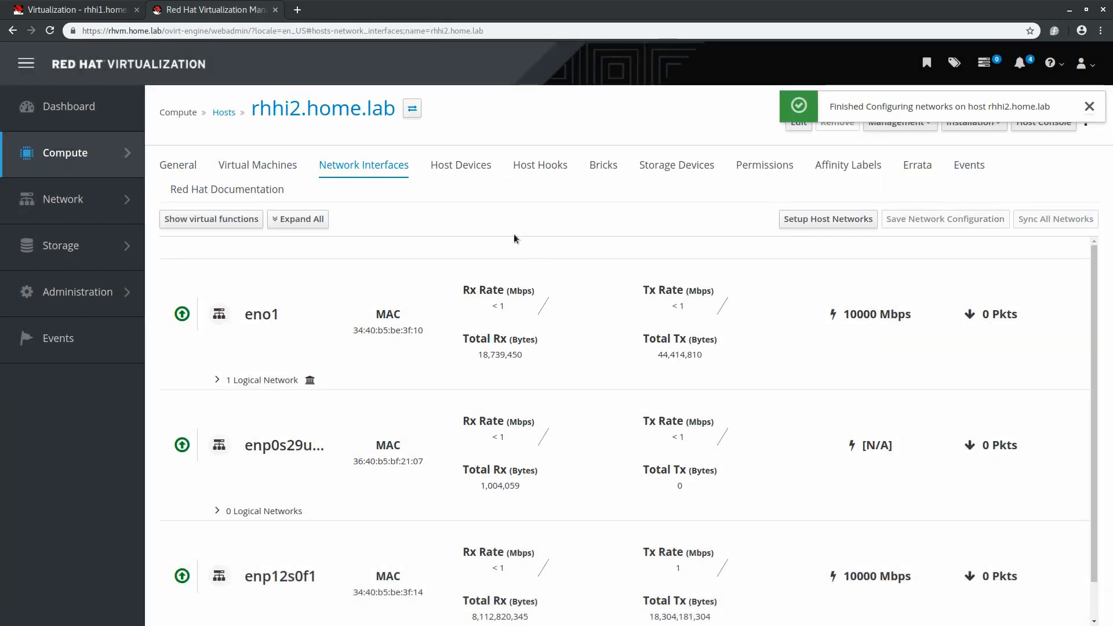
left_click(828, 219)
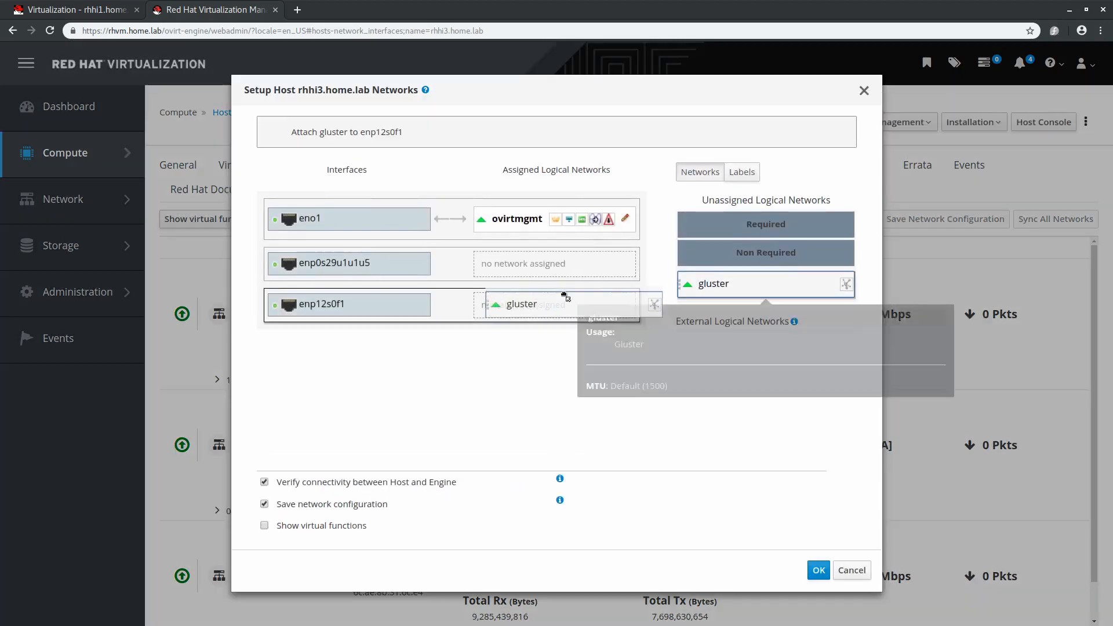
left_click(818, 569)
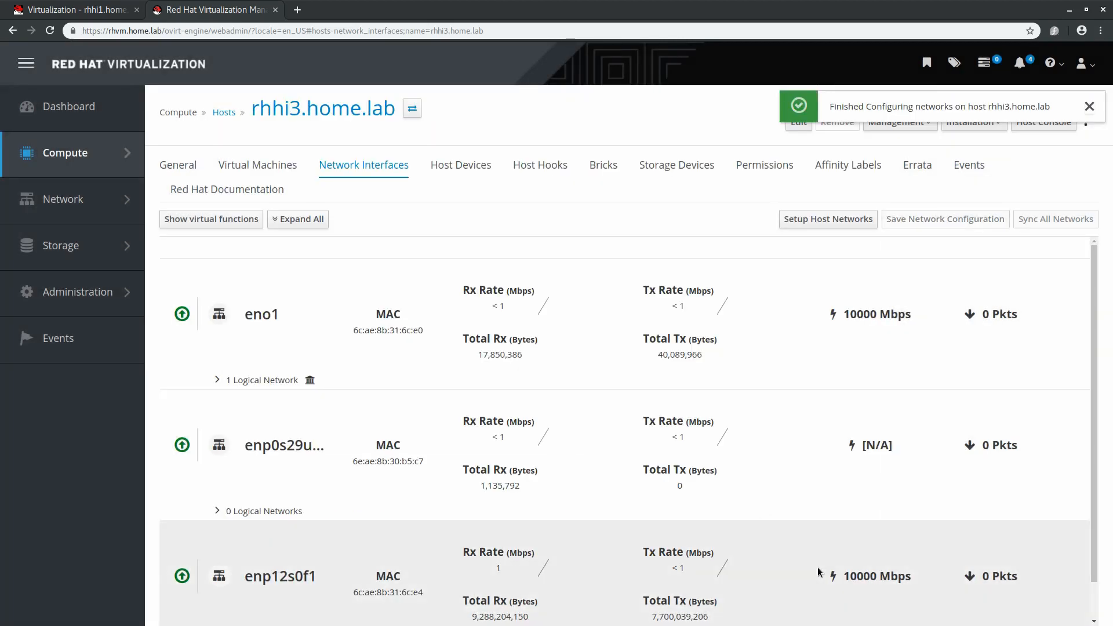
left_click(69, 107)
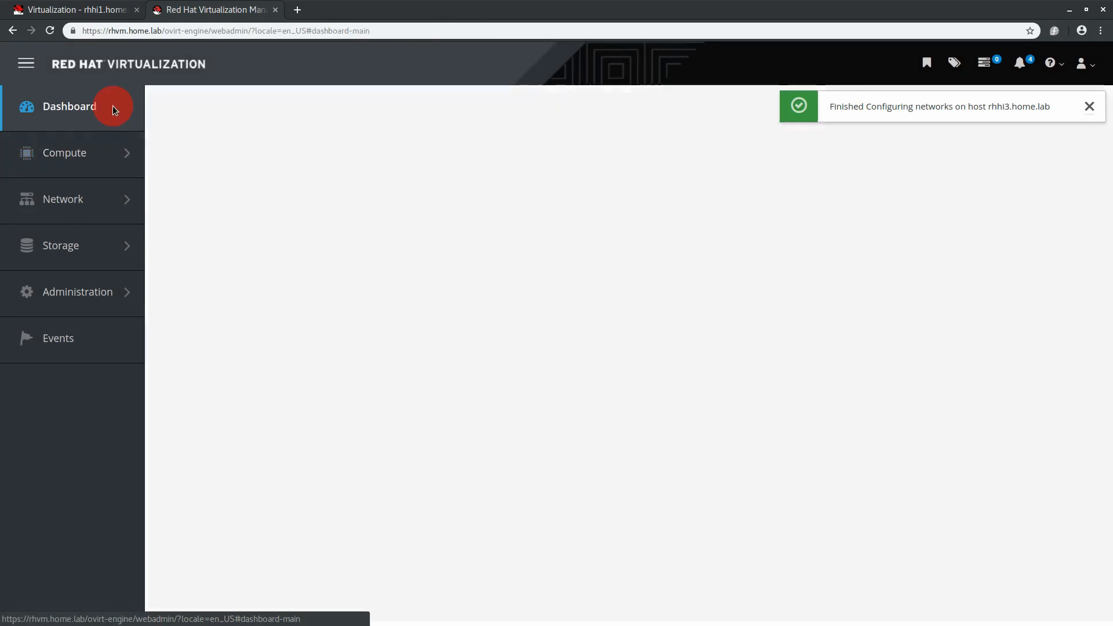
left_click(69, 107)
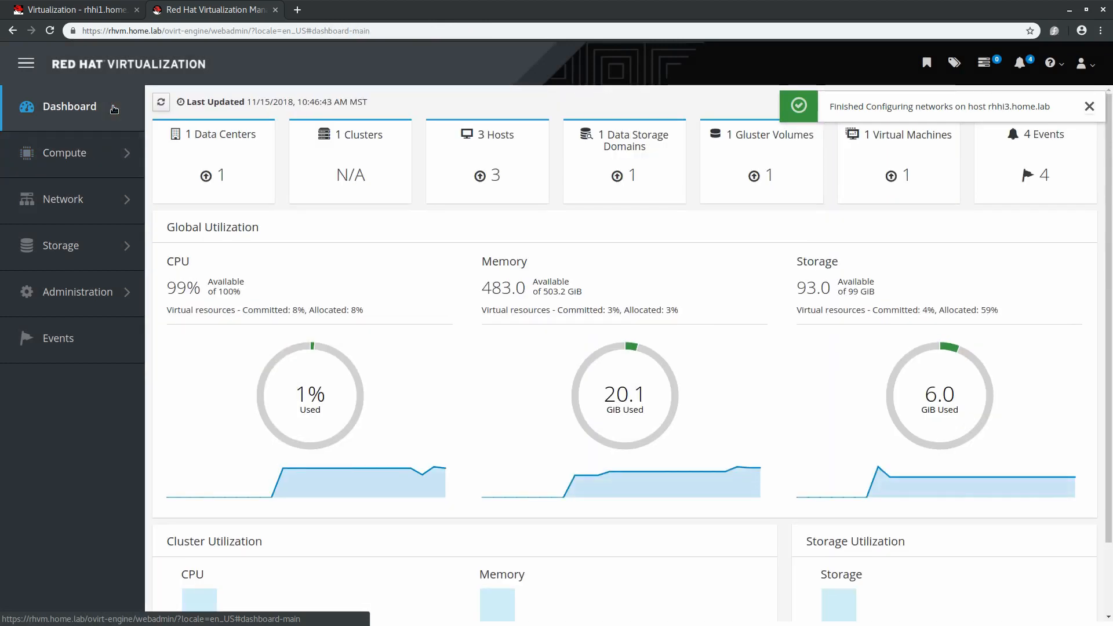